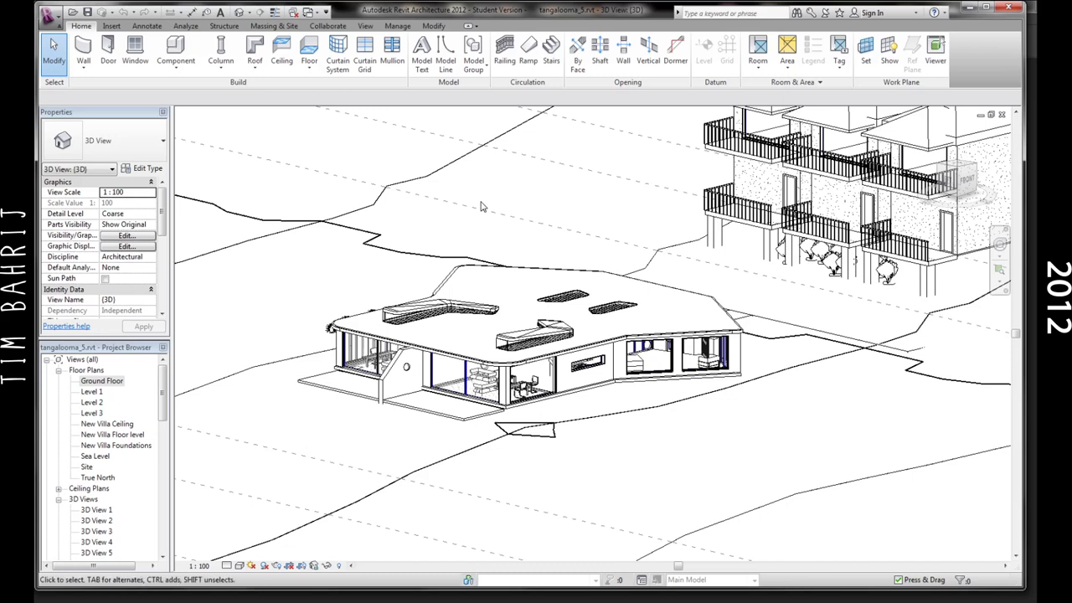
{"action": "mouse_move", "coordinate": [491, 229]}
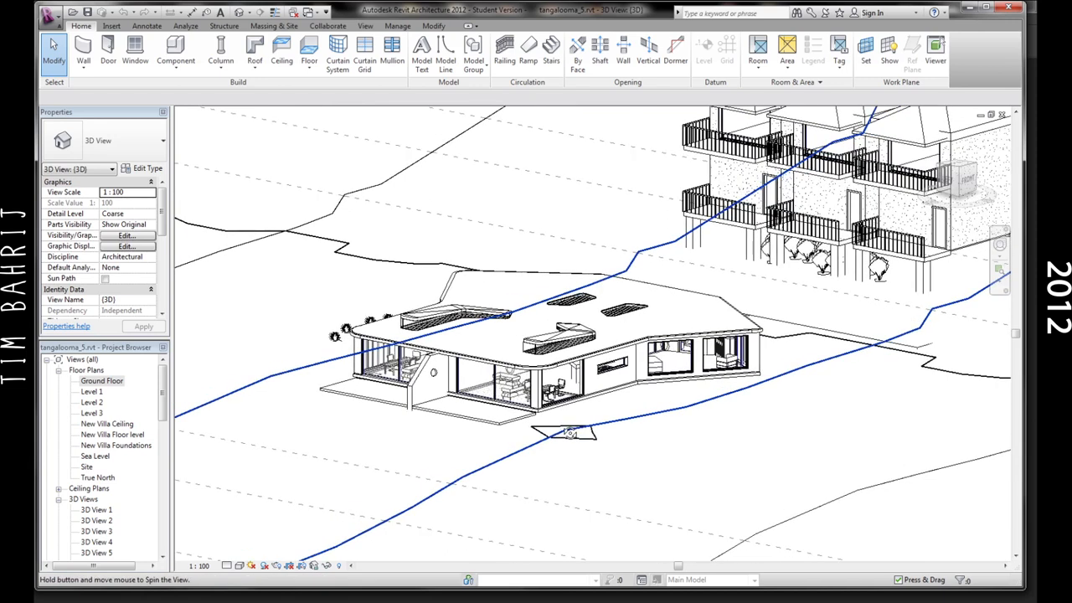
Orbit the house, preview 3D View 1 and its rendering settings, then show Ground Floor
{"action": "left_click_drag", "start_coordinate": [569, 435], "coordinate": [586, 418]}
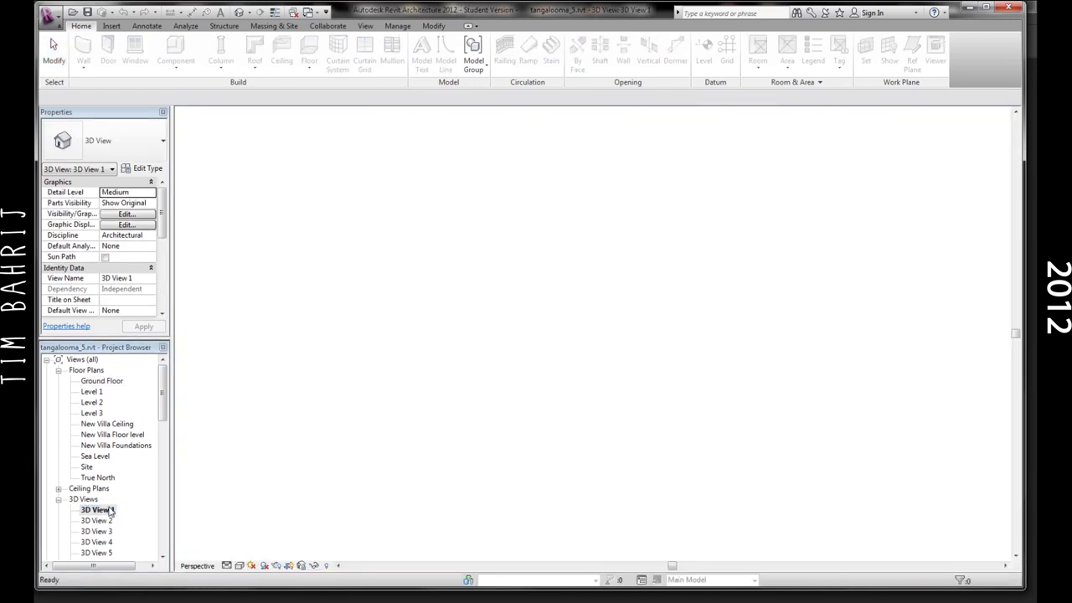
{"action": "double_click", "coordinate": [97, 513]}
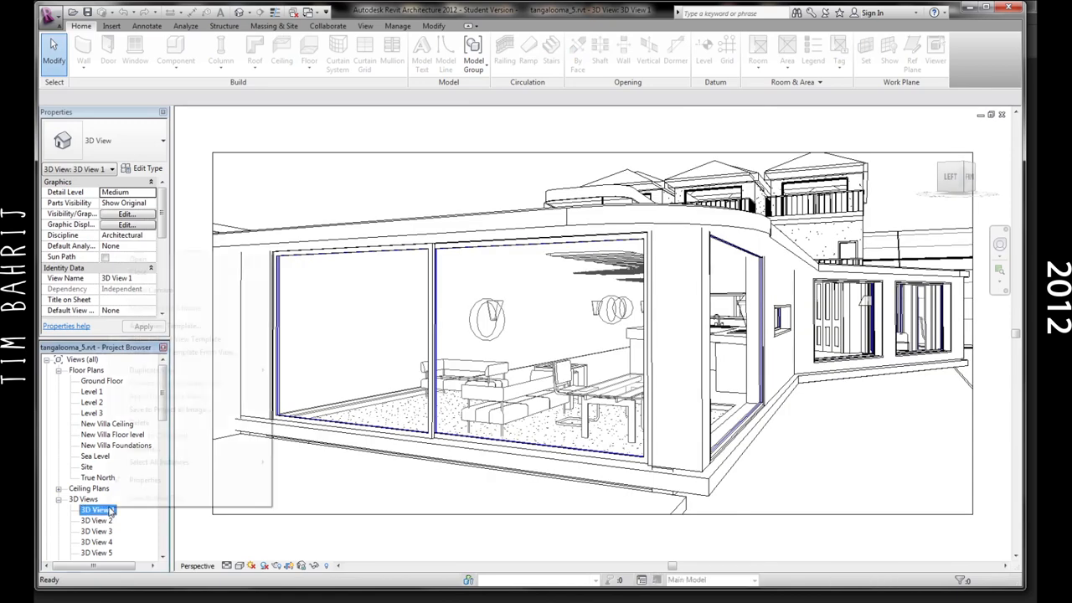
{"action": "right_click", "coordinate": [92, 509]}
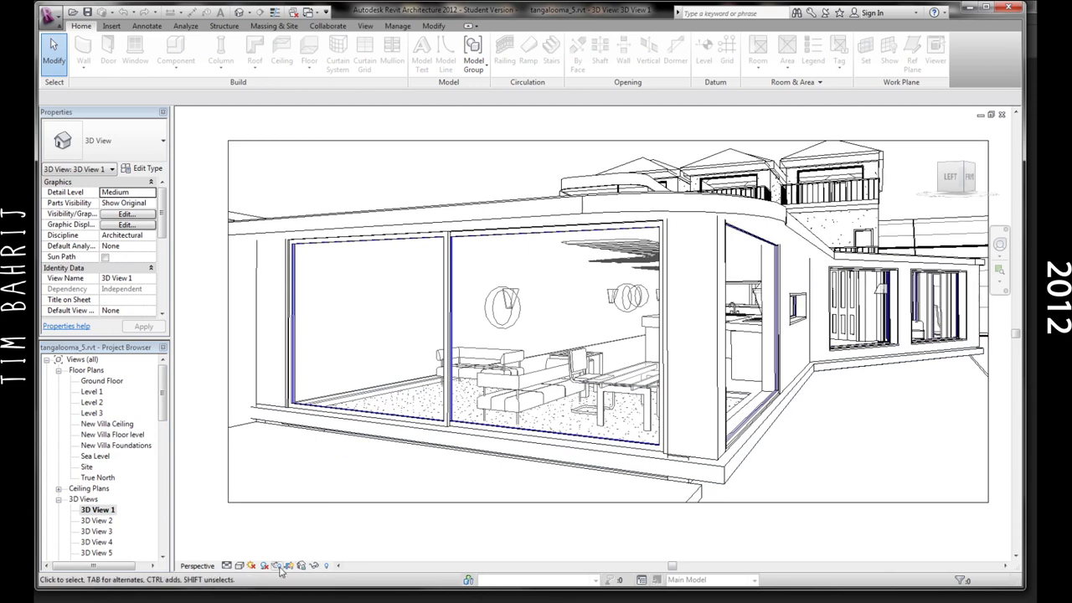
{"action": "left_click", "coordinate": [276, 566]}
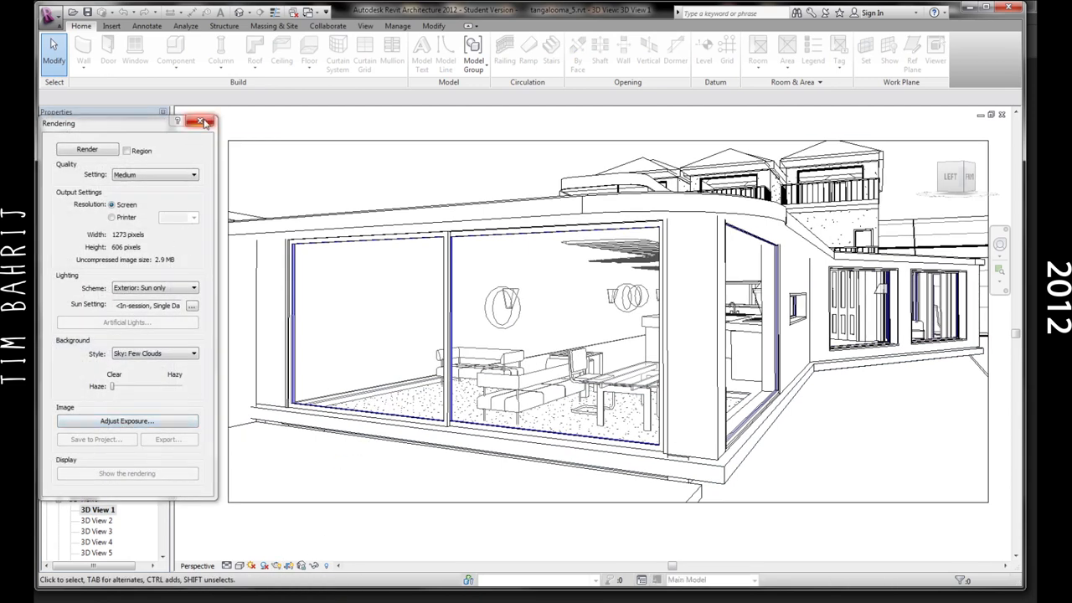
{"action": "left_click", "coordinate": [205, 123]}
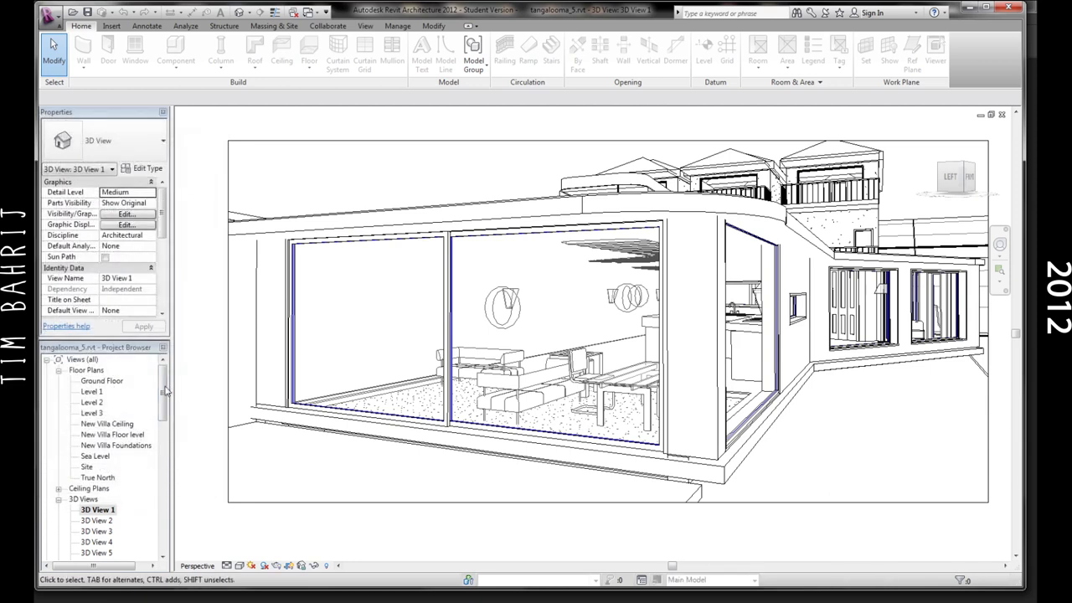
{"action": "scroll", "scroll_direction": "down", "scroll_amount": 3}
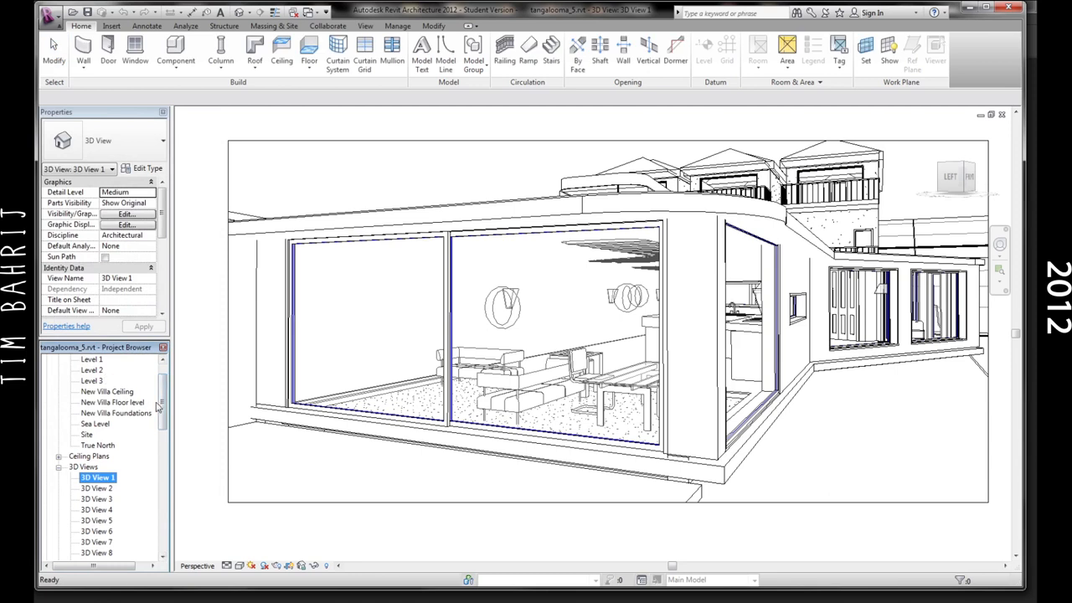
{"action": "double_click", "coordinate": [102, 380]}
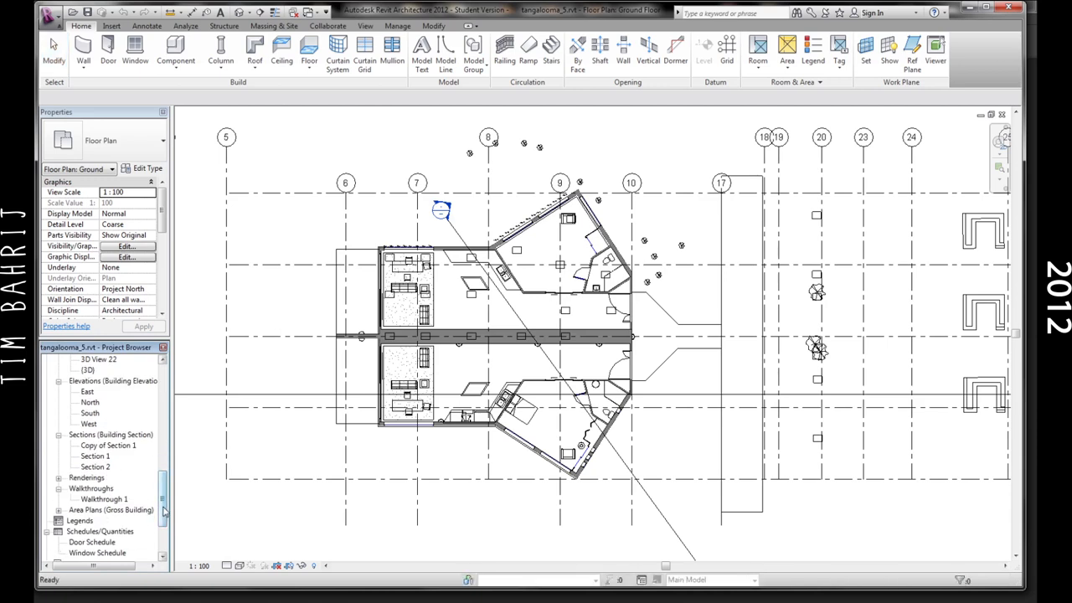
View sheet A102 - New Villa Floor plan, then return to the default {3D} view
{"action": "scroll", "scroll_direction": "down", "scroll_amount": 3}
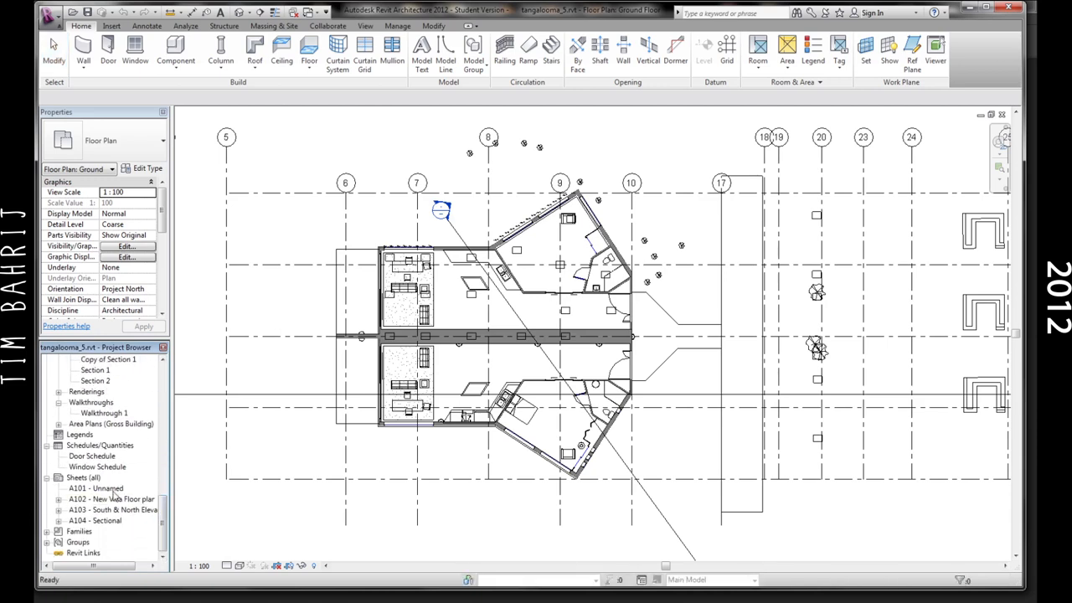
{"action": "double_click", "coordinate": [106, 498]}
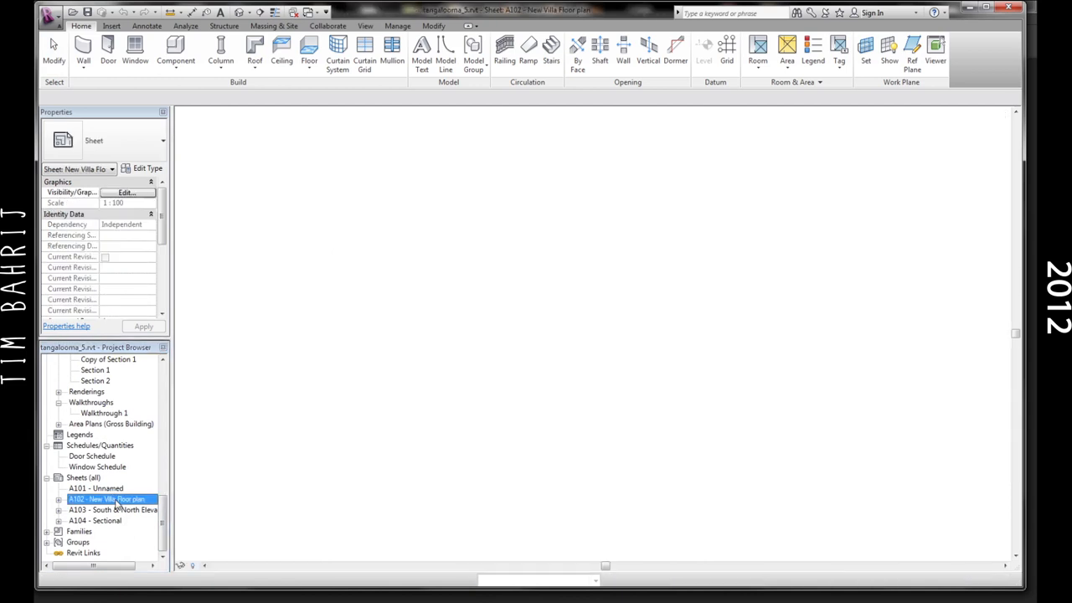
{"action": "double_click", "coordinate": [100, 497]}
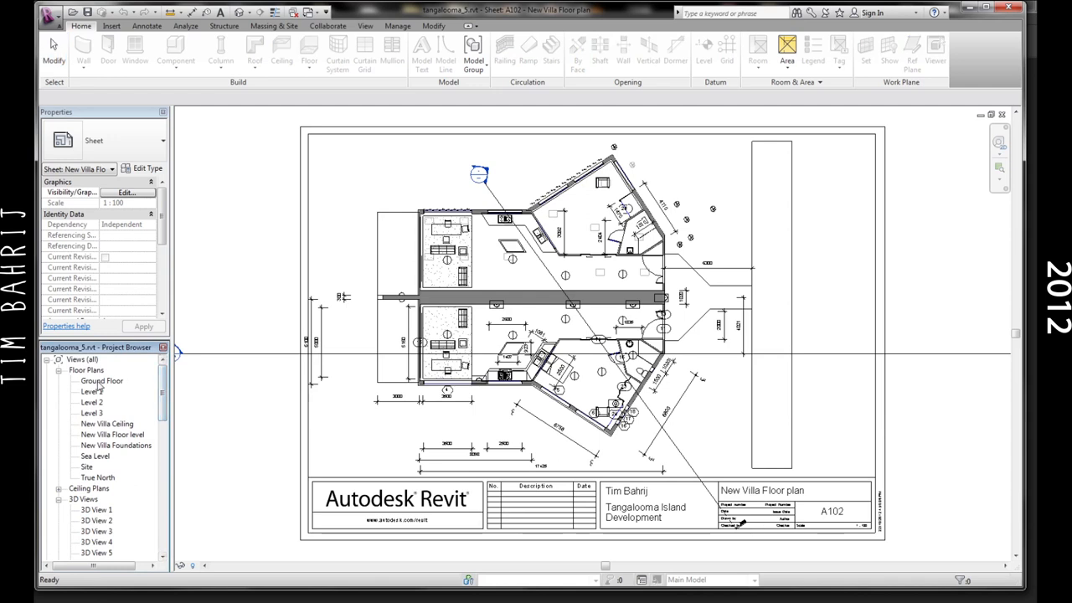
{"action": "double_click", "coordinate": [101, 380]}
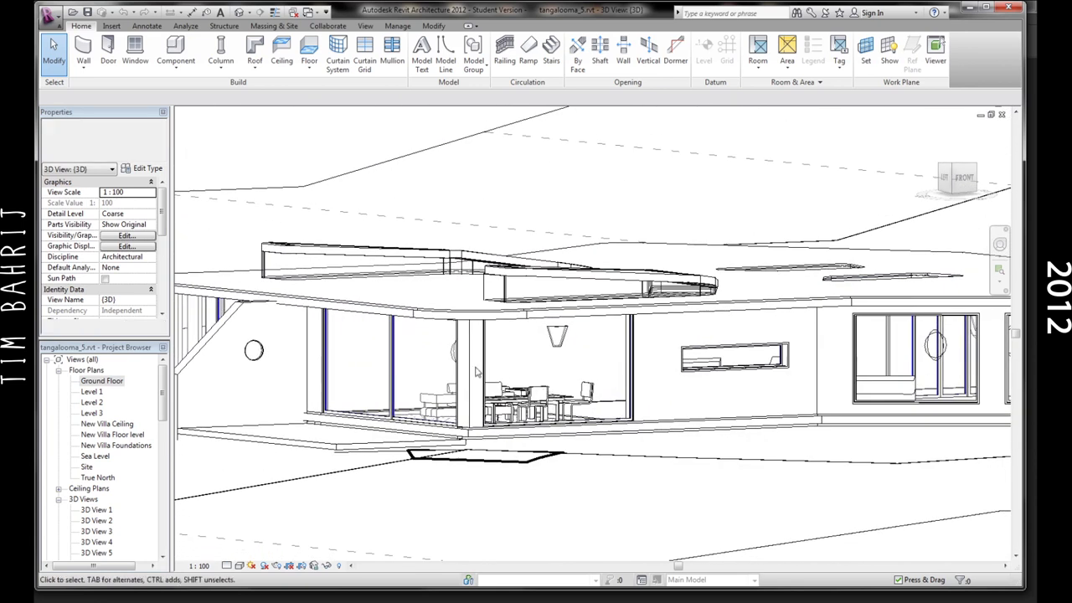
{"action": "left_click", "coordinate": [57, 25]}
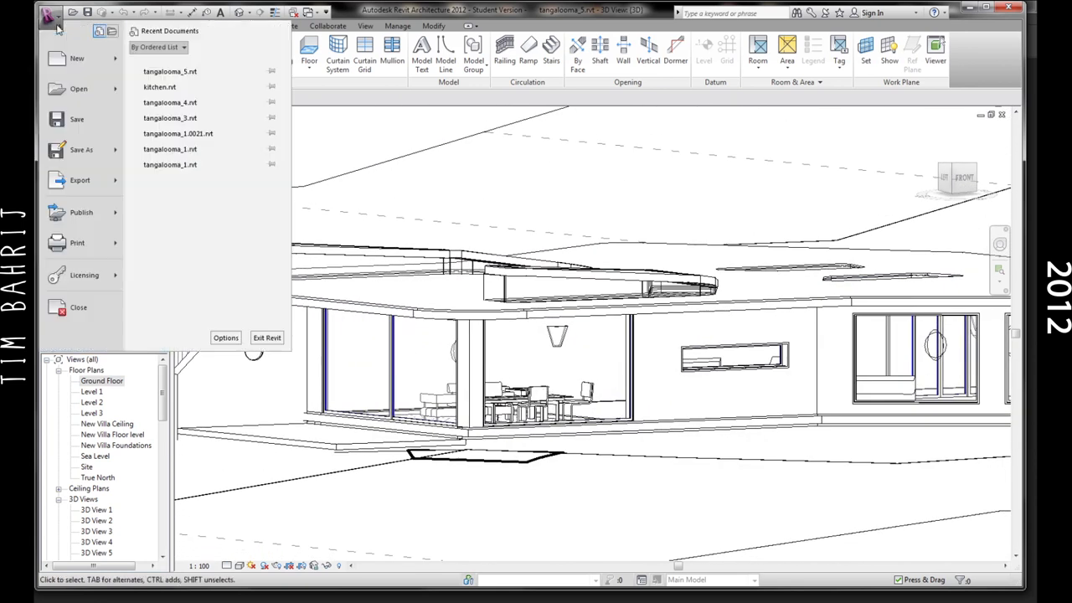
{"action": "left_click", "coordinate": [80, 180]}
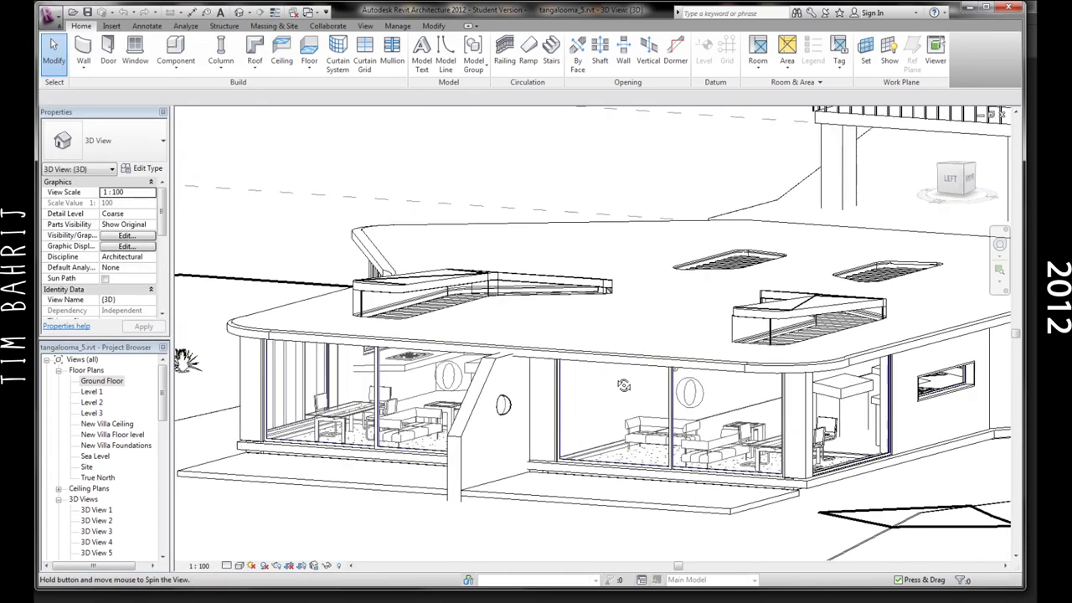
{"action": "left_click_drag", "start_coordinate": [624, 385], "coordinate": [536, 293]}
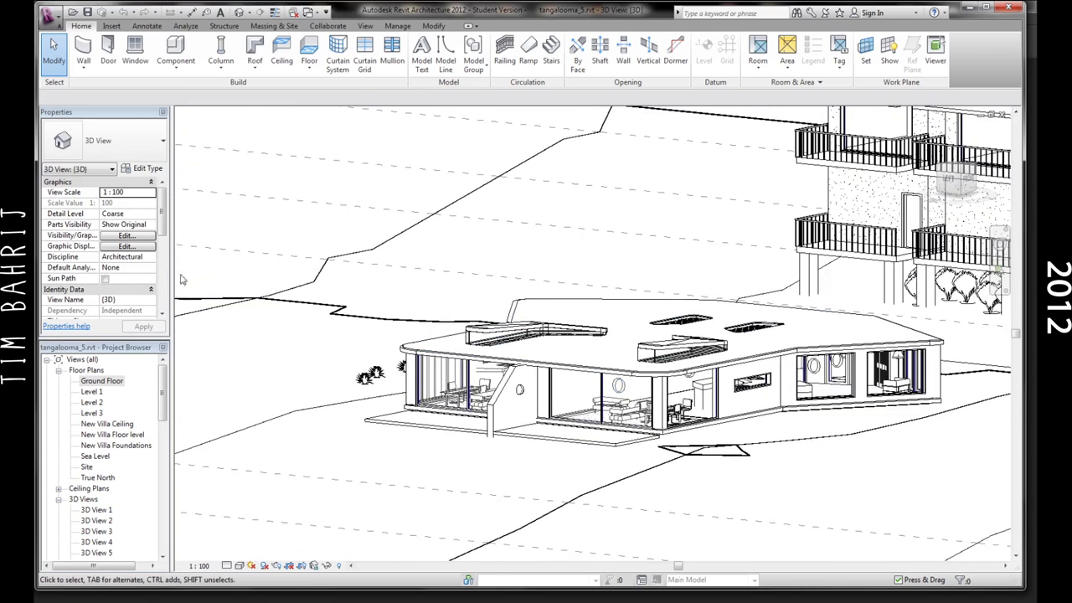
{"action": "double_click", "coordinate": [101, 380]}
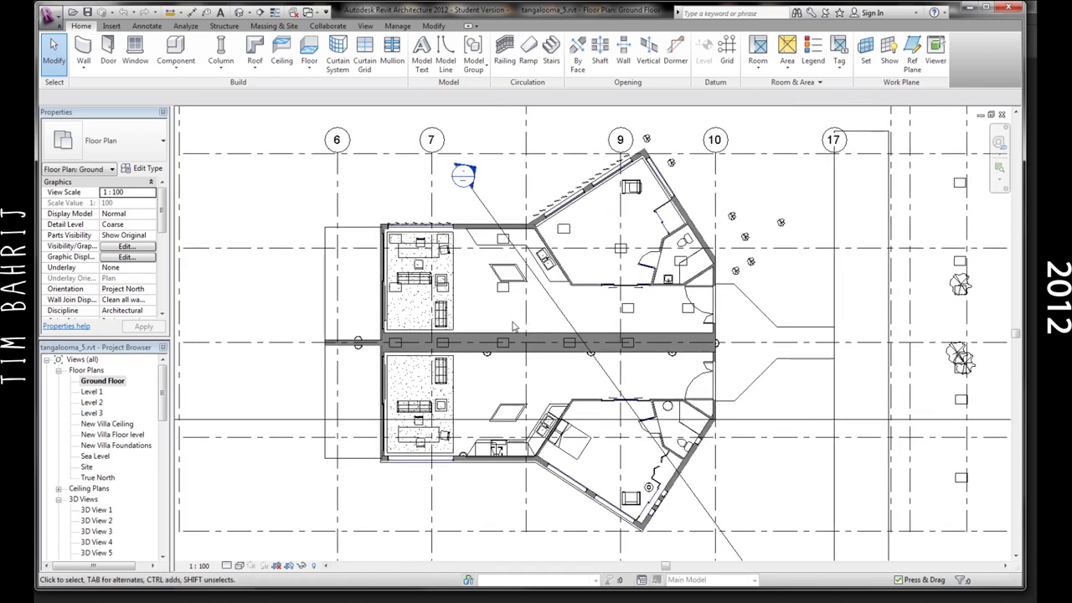
{"action": "left_click", "coordinate": [254, 52]}
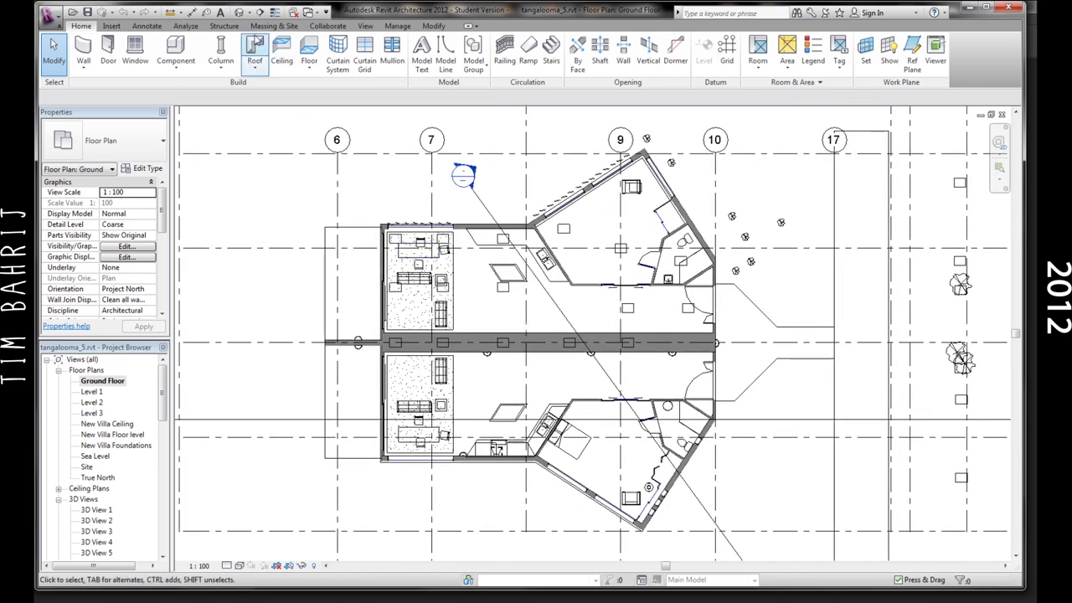
{"action": "mouse_move", "coordinate": [244, 13]}
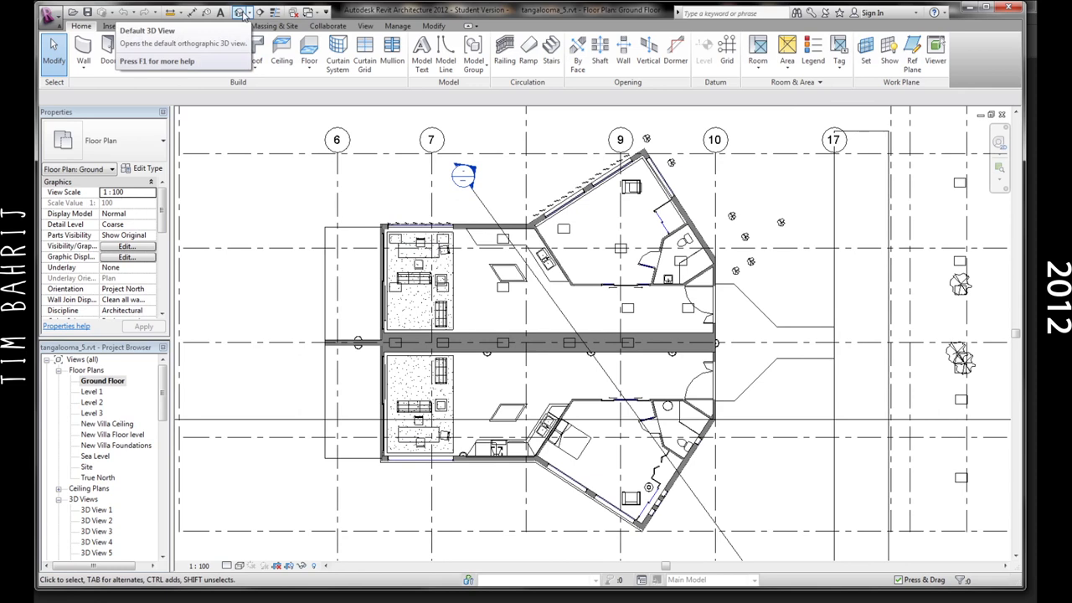
{"action": "left_click", "coordinate": [241, 15]}
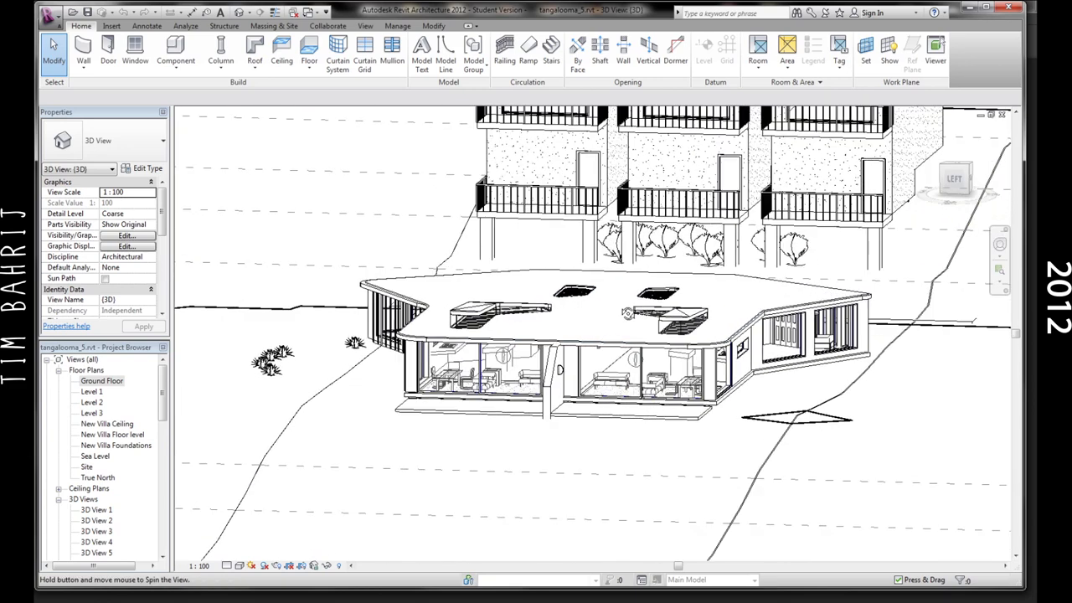
Start an FBX export of the 3D view with house_raw.fbx as the file name
{"action": "left_click", "coordinate": [69, 18]}
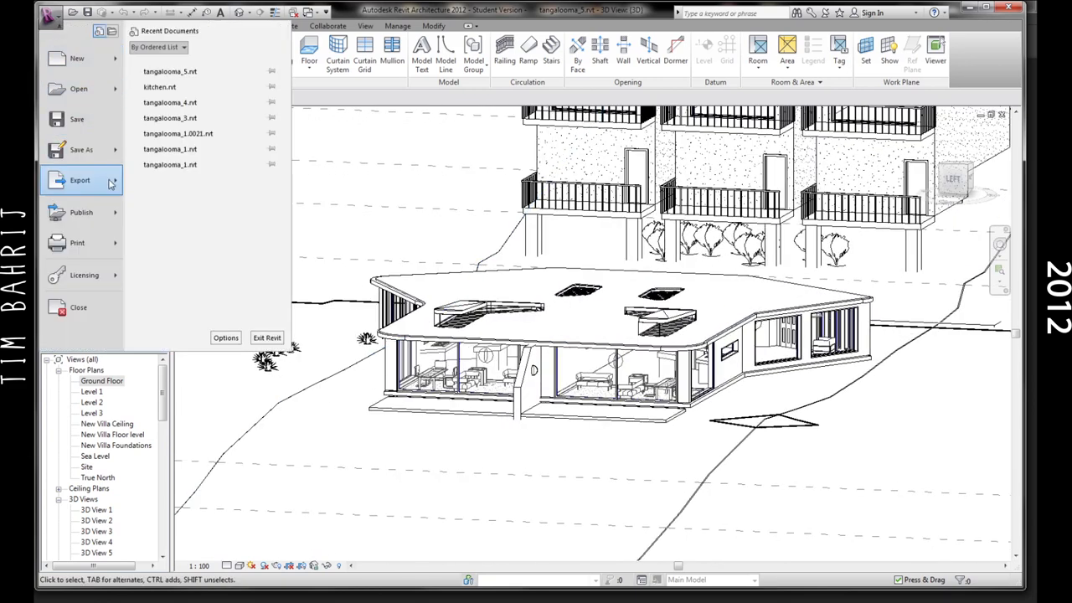
{"action": "left_click", "coordinate": [80, 180]}
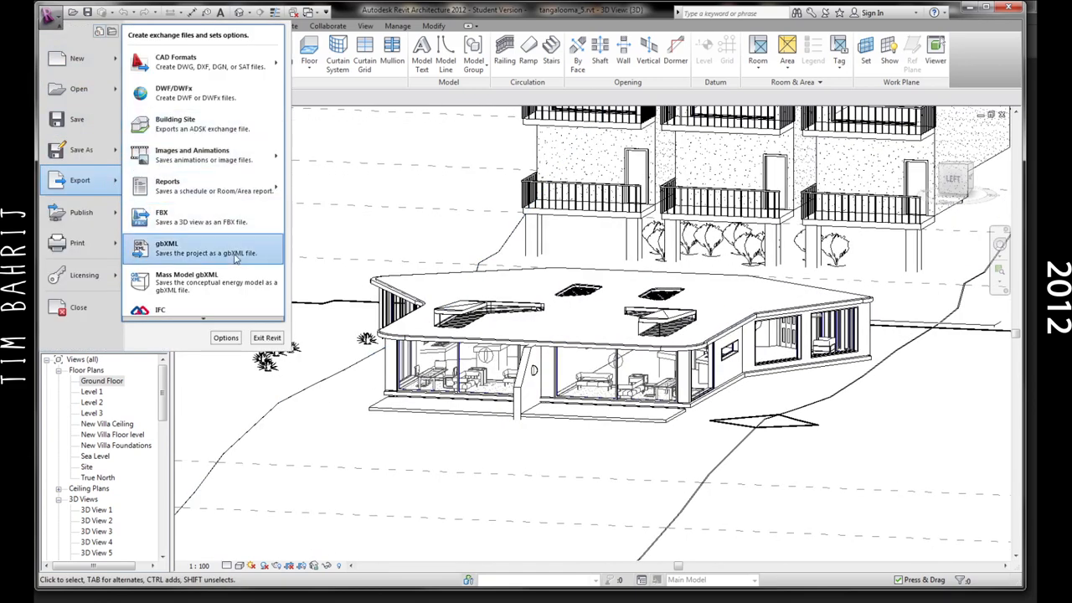
{"action": "left_click", "coordinate": [162, 216]}
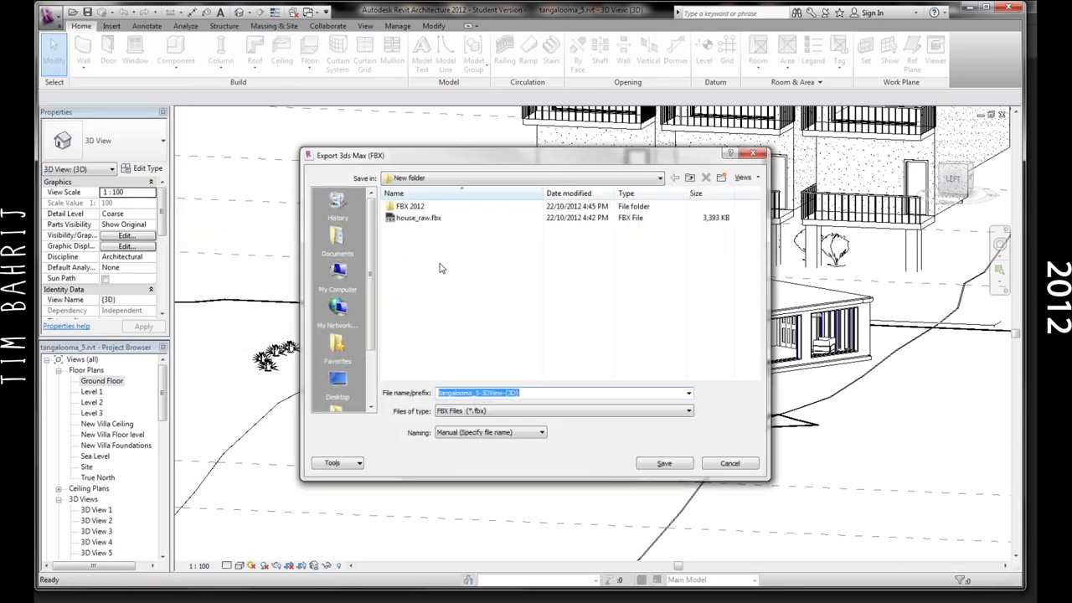
{"action": "left_click", "coordinate": [418, 218]}
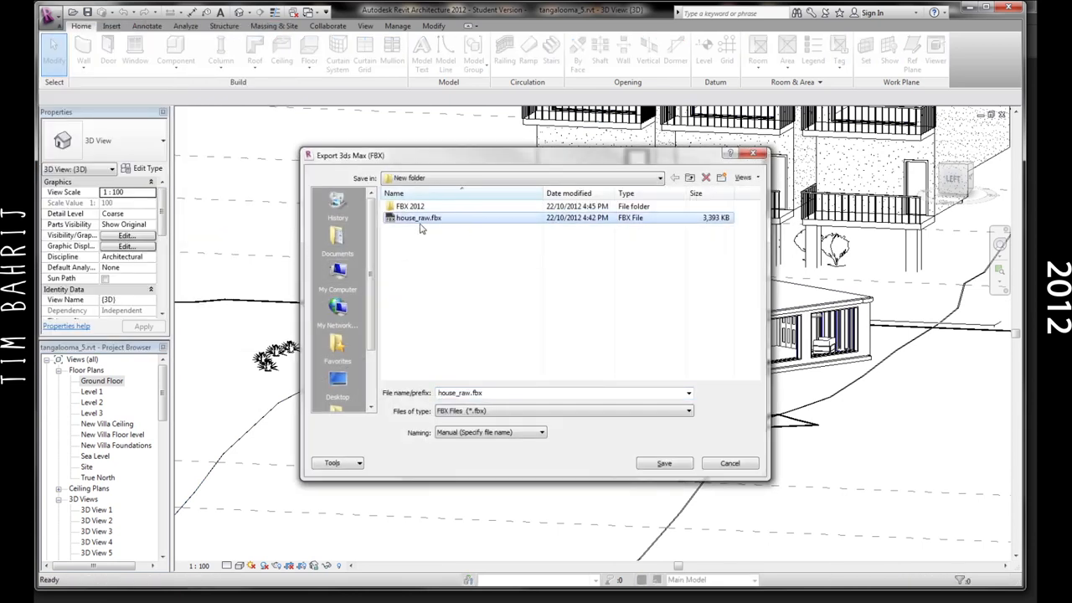
{"action": "mouse_move", "coordinate": [433, 224]}
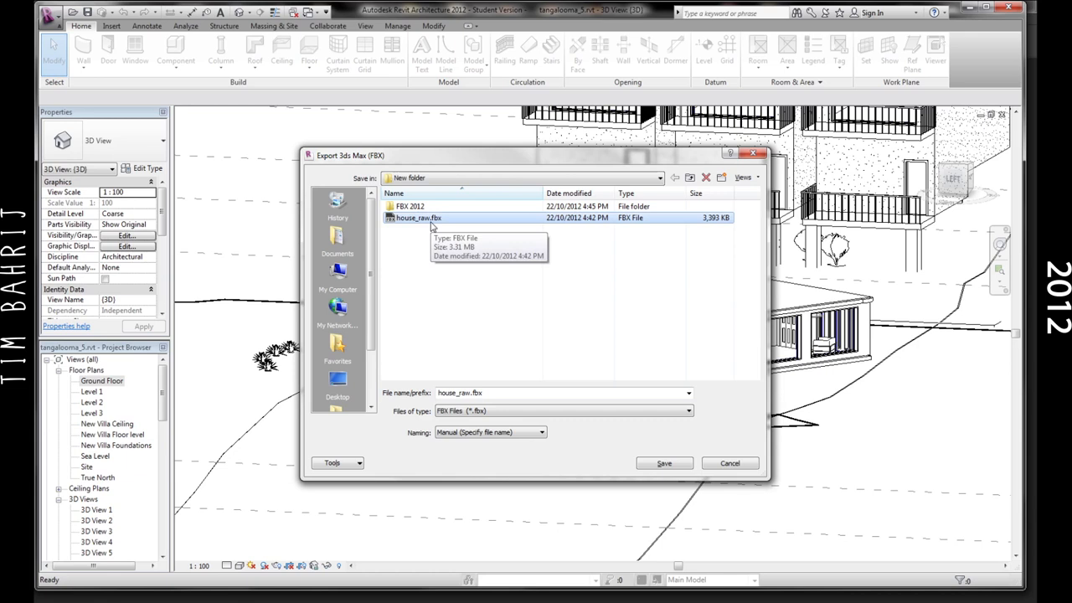
{"action": "mouse_move", "coordinate": [412, 182]}
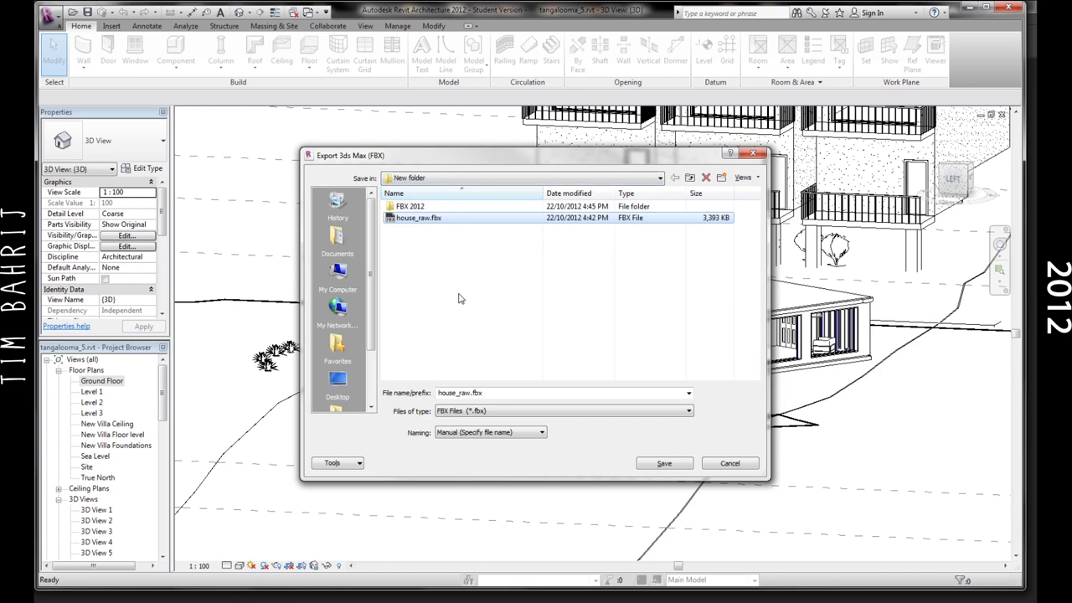
{"action": "mouse_move", "coordinate": [471, 315]}
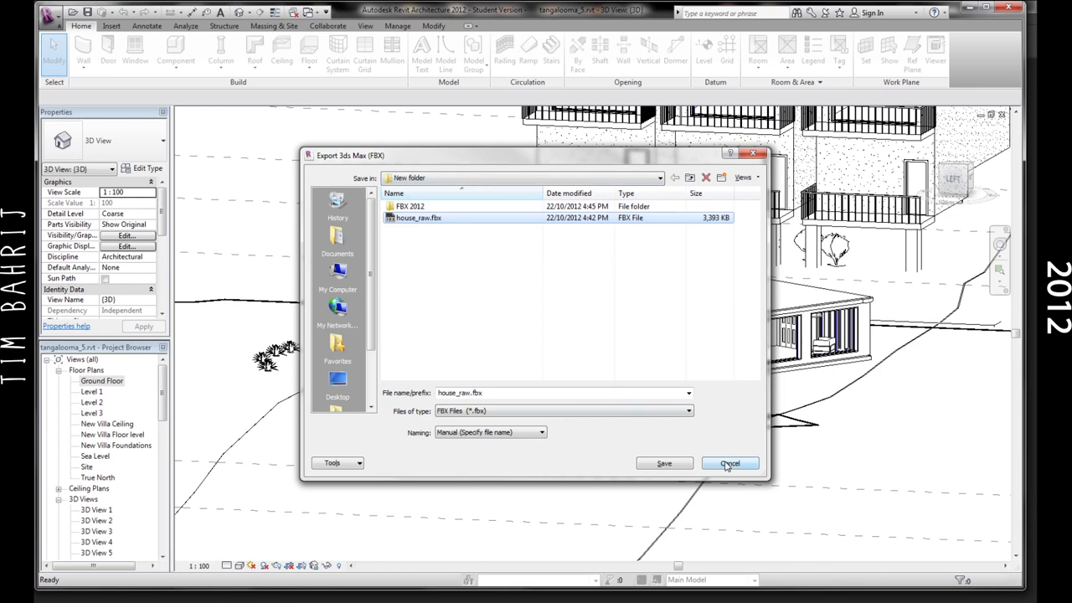
Cancel the FBX export without saving a file
{"action": "left_click", "coordinate": [730, 463]}
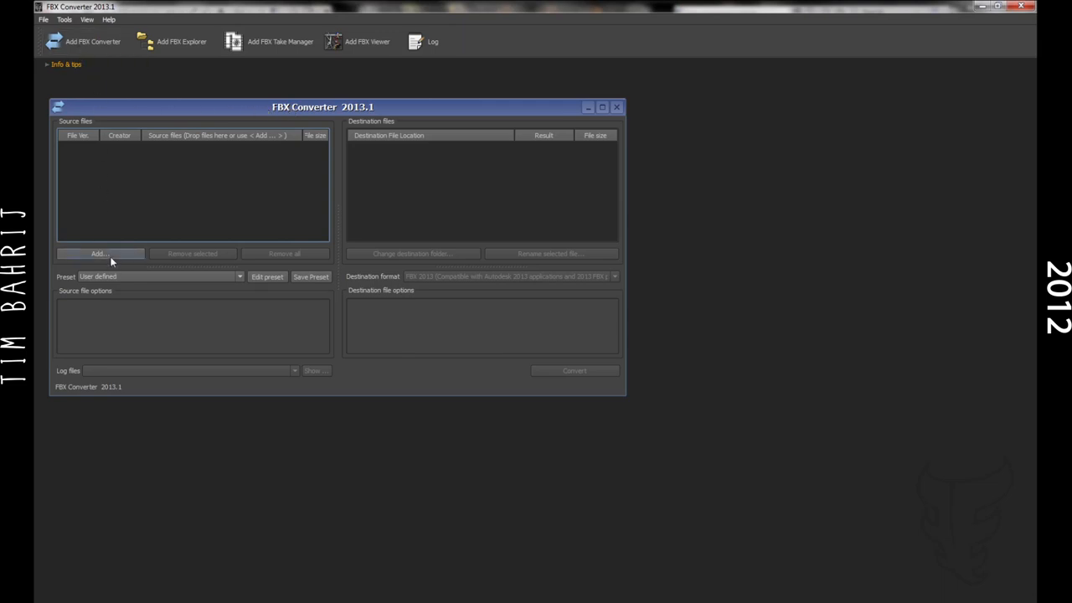
{"action": "mouse_move", "coordinate": [160, 244]}
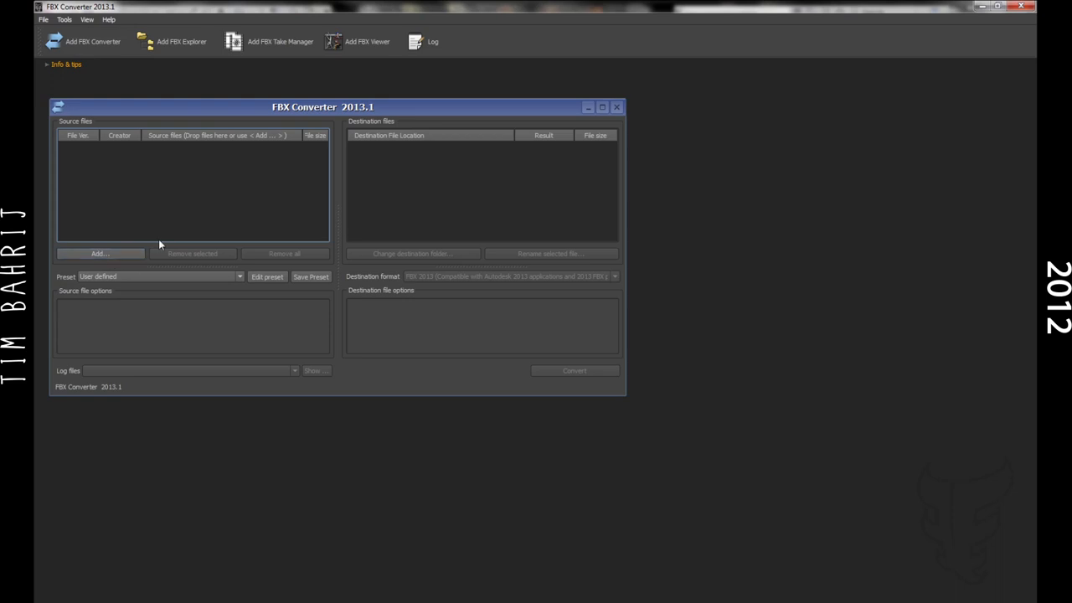
{"action": "mouse_move", "coordinate": [172, 229]}
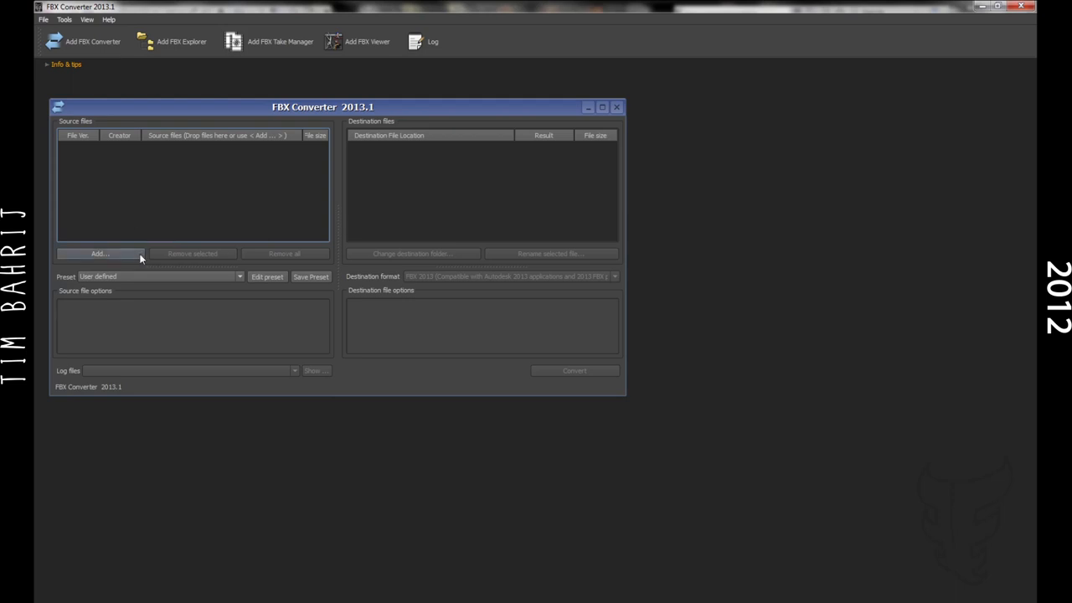
Add house_raw.fbx to the Source files list through the Add... dialog
{"action": "left_click", "coordinate": [93, 252]}
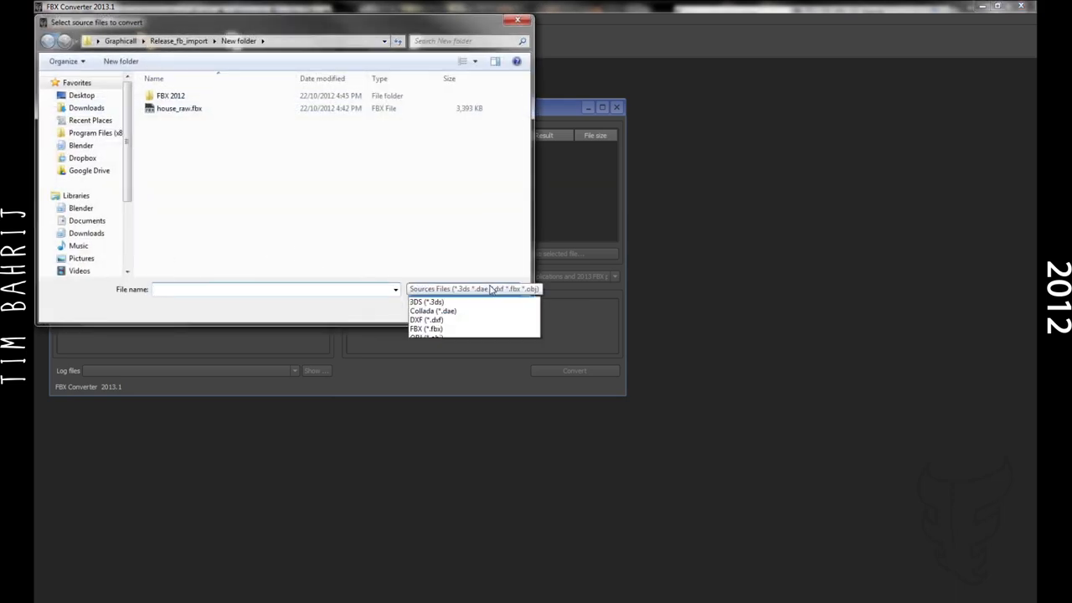
{"action": "left_click", "coordinate": [473, 288]}
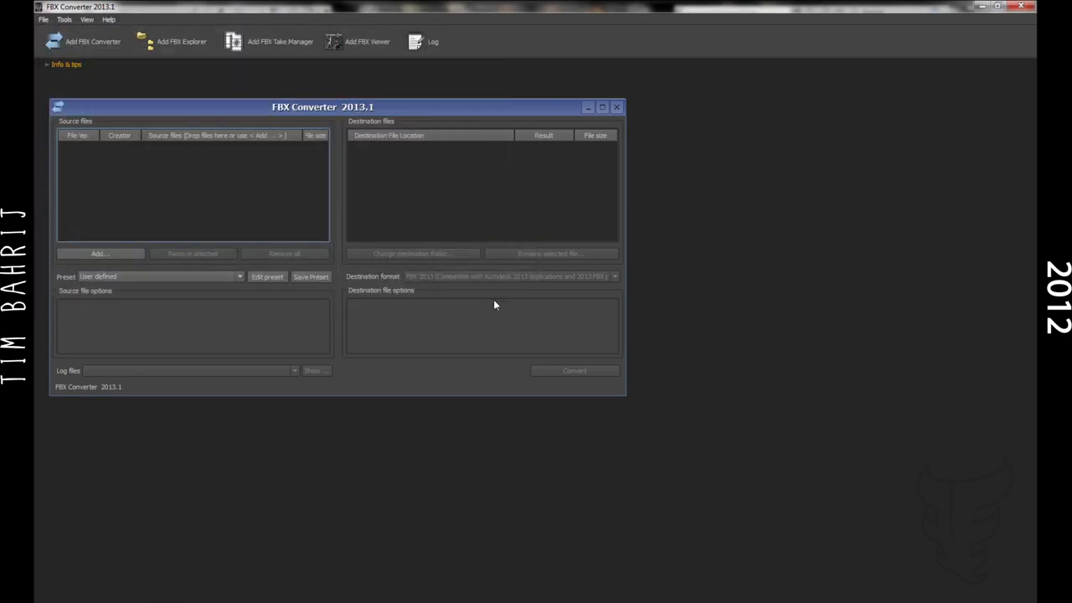
{"action": "mouse_move", "coordinate": [383, 222]}
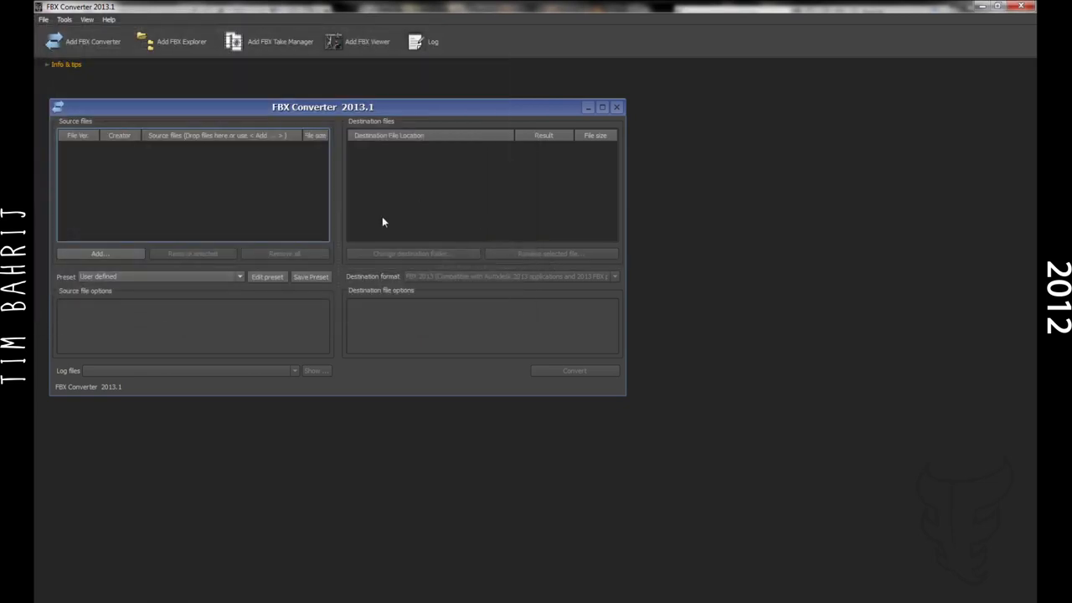
{"action": "left_click", "coordinate": [100, 253]}
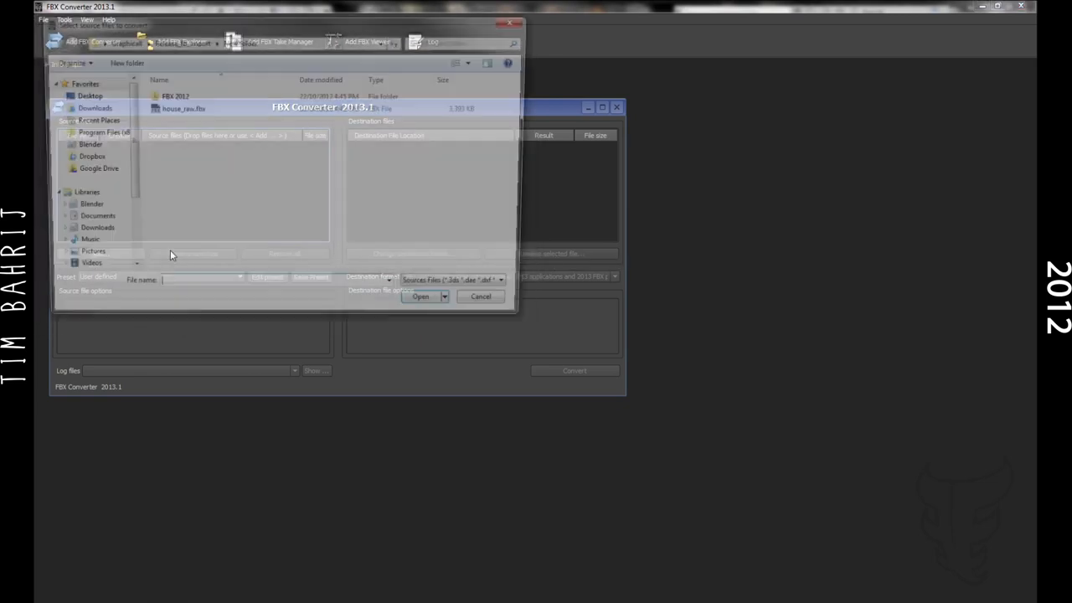
{"action": "left_click", "coordinate": [419, 296]}
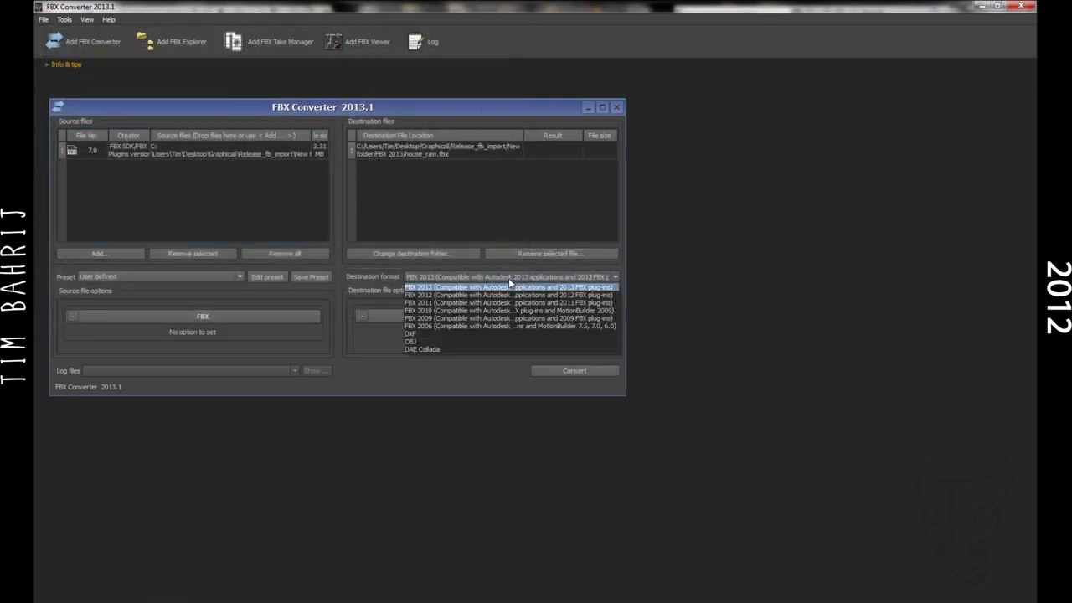
{"action": "mouse_move", "coordinate": [419, 340]}
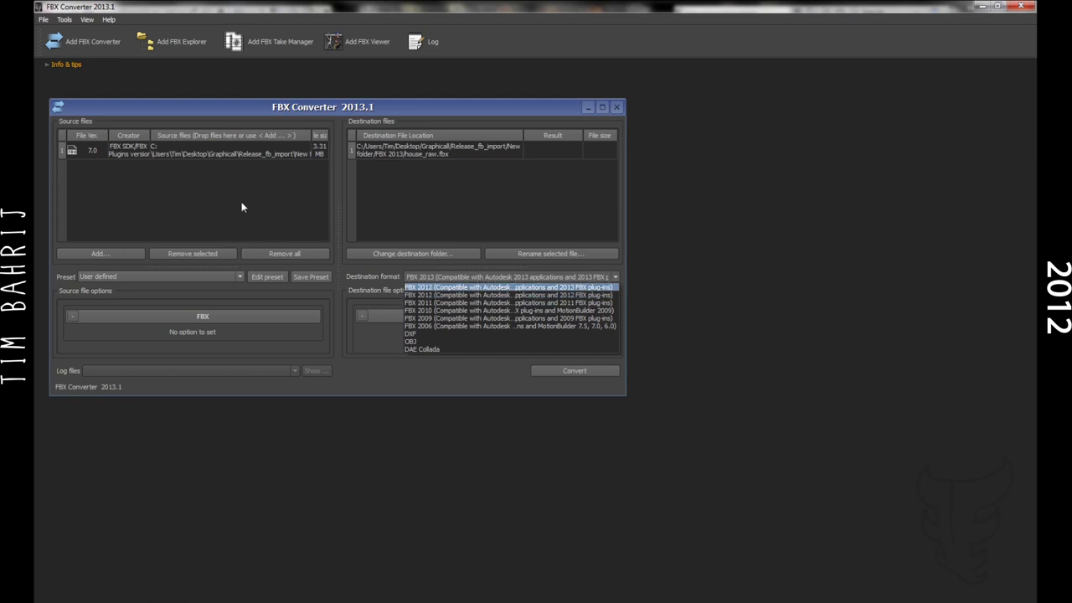
Choose FBX 2012 as destination format and ASCII as the FBX save mode
{"action": "left_click", "coordinate": [504, 286]}
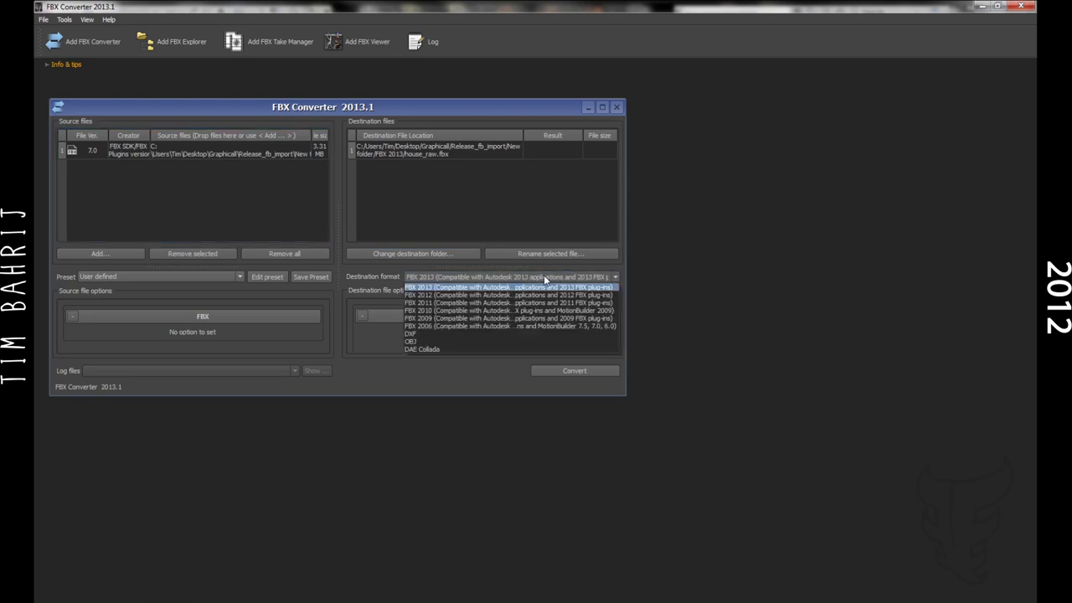
{"action": "mouse_move", "coordinate": [540, 294]}
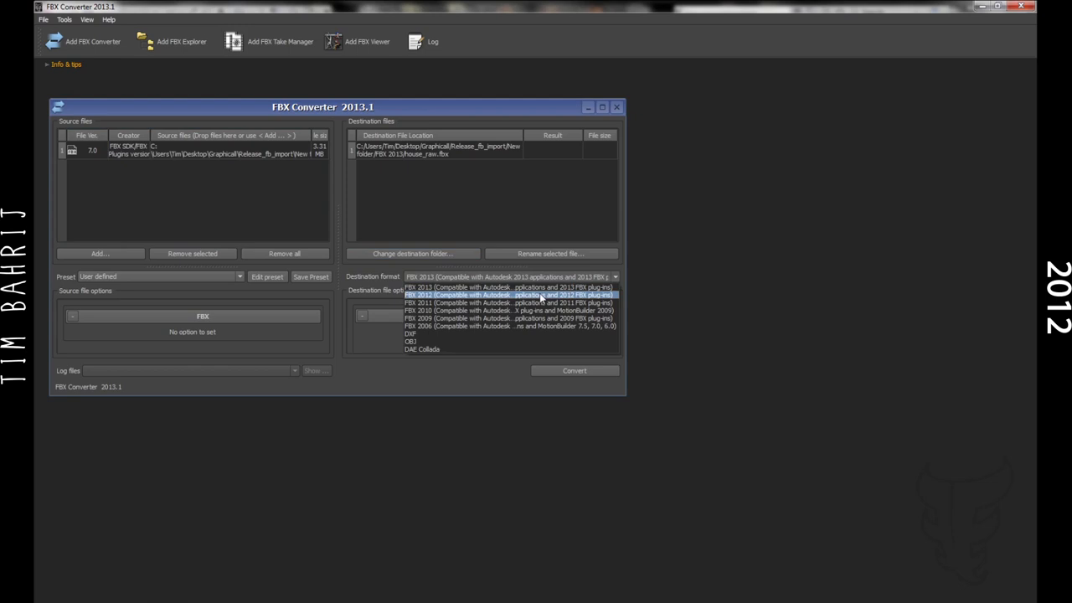
{"action": "left_click", "coordinate": [513, 294]}
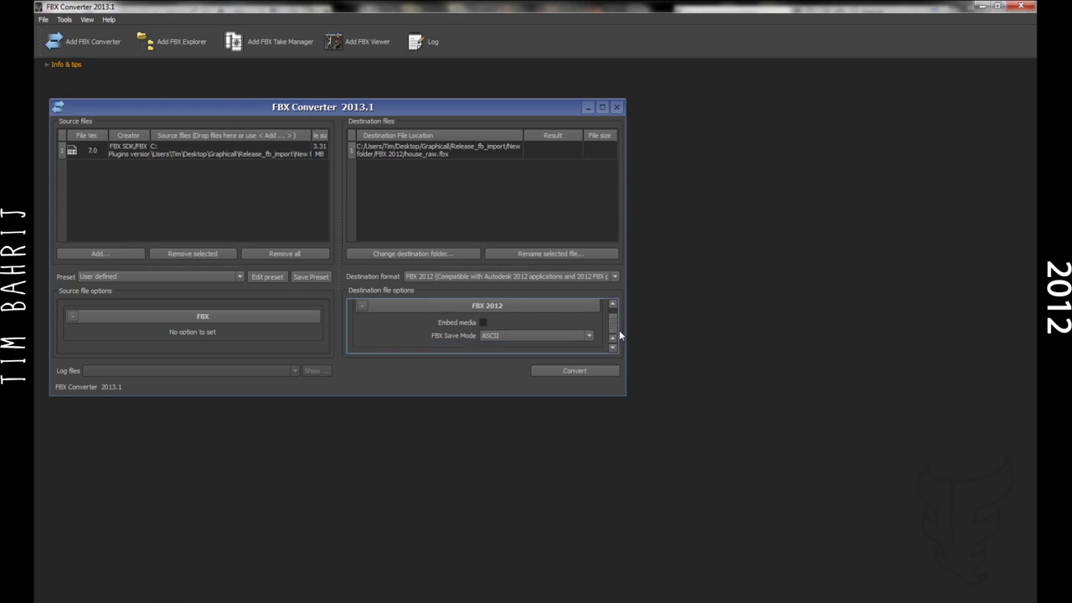
{"action": "left_click", "coordinate": [588, 336]}
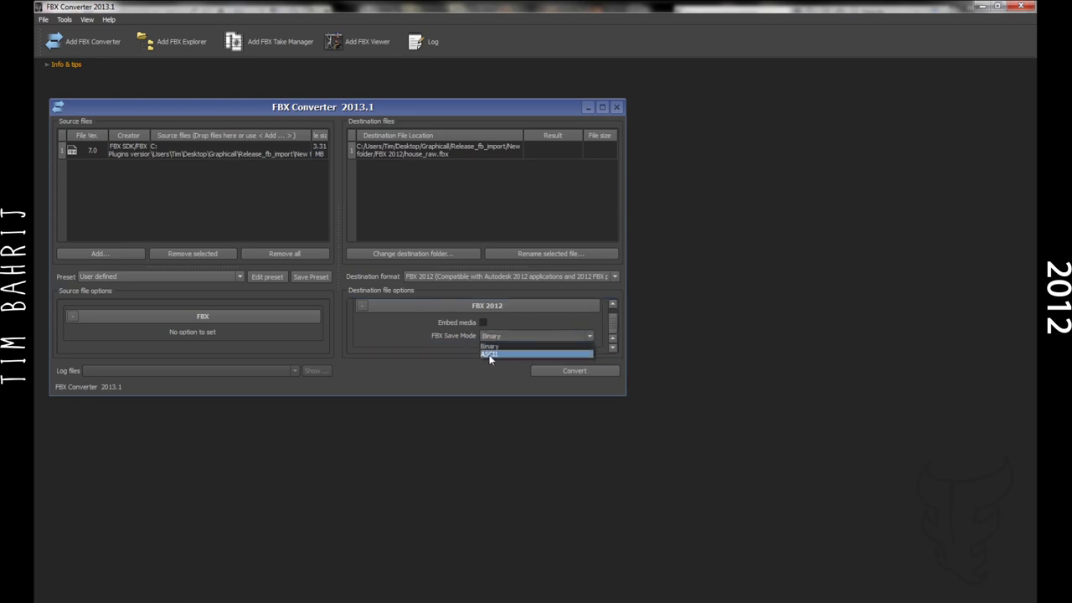
{"action": "left_click", "coordinate": [489, 355]}
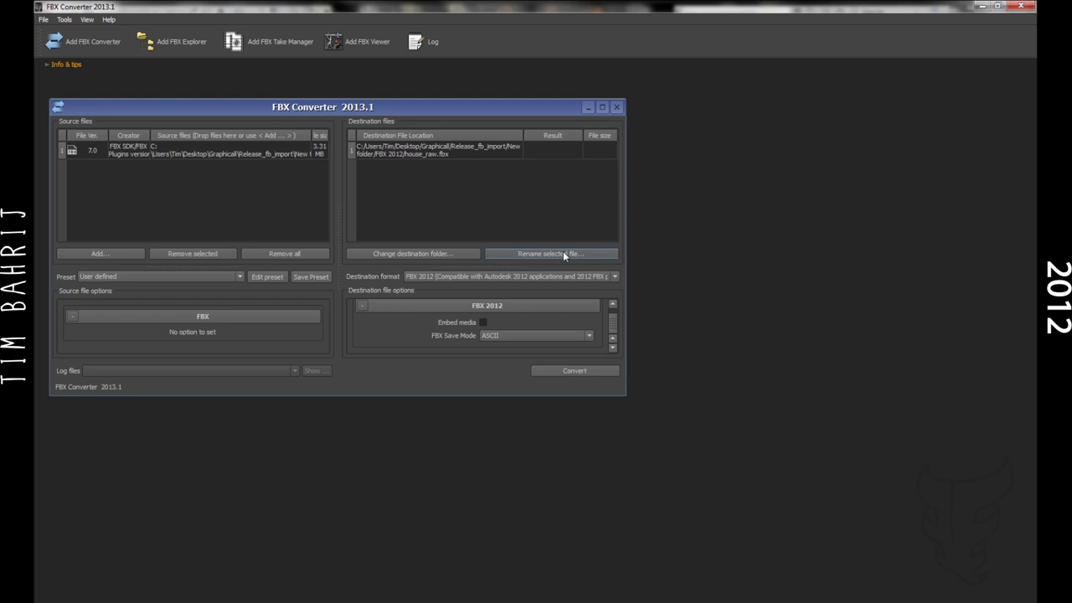
{"action": "mouse_move", "coordinate": [525, 226]}
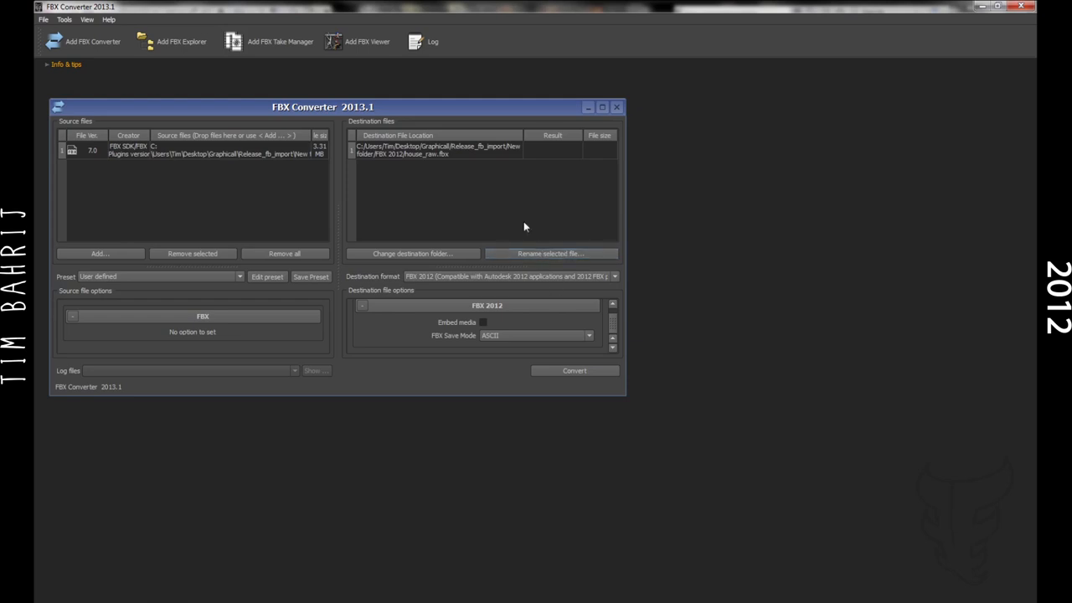
{"action": "left_click", "coordinate": [551, 253]}
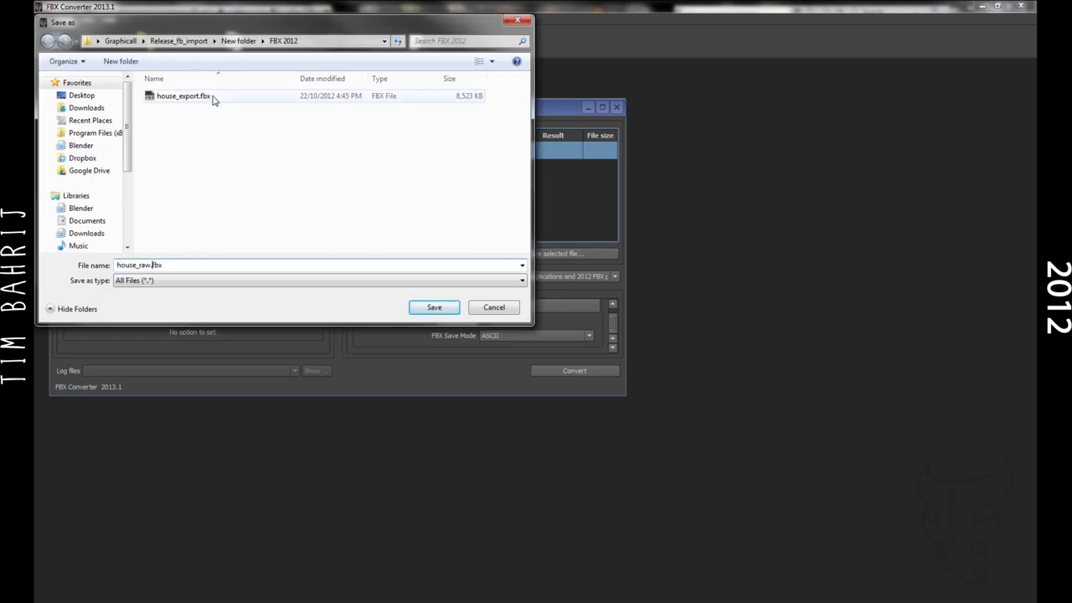
{"action": "left_click", "coordinate": [196, 99]}
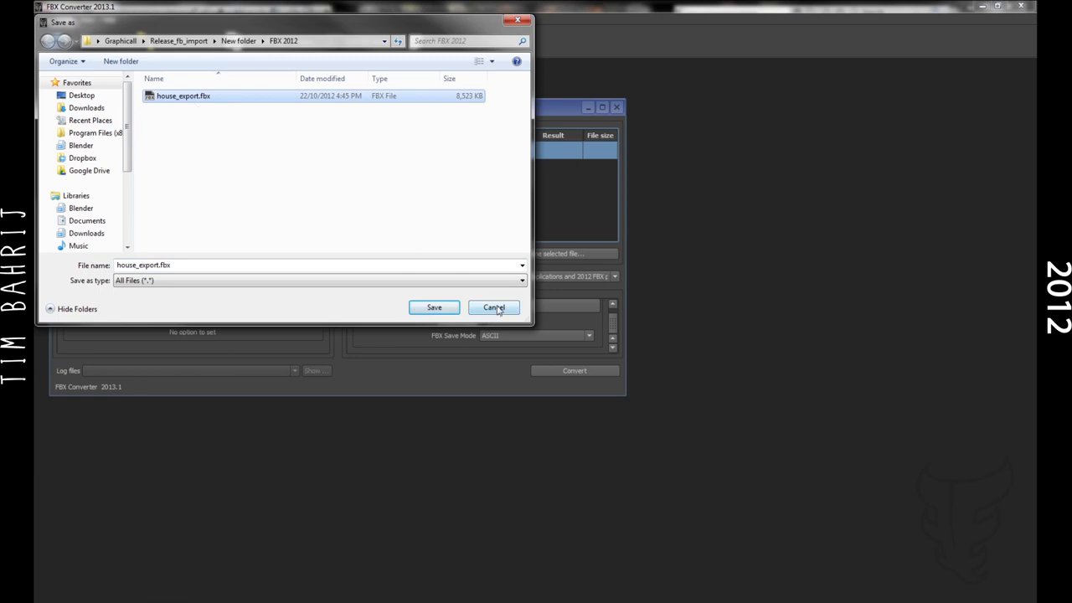
{"action": "left_click", "coordinate": [494, 307]}
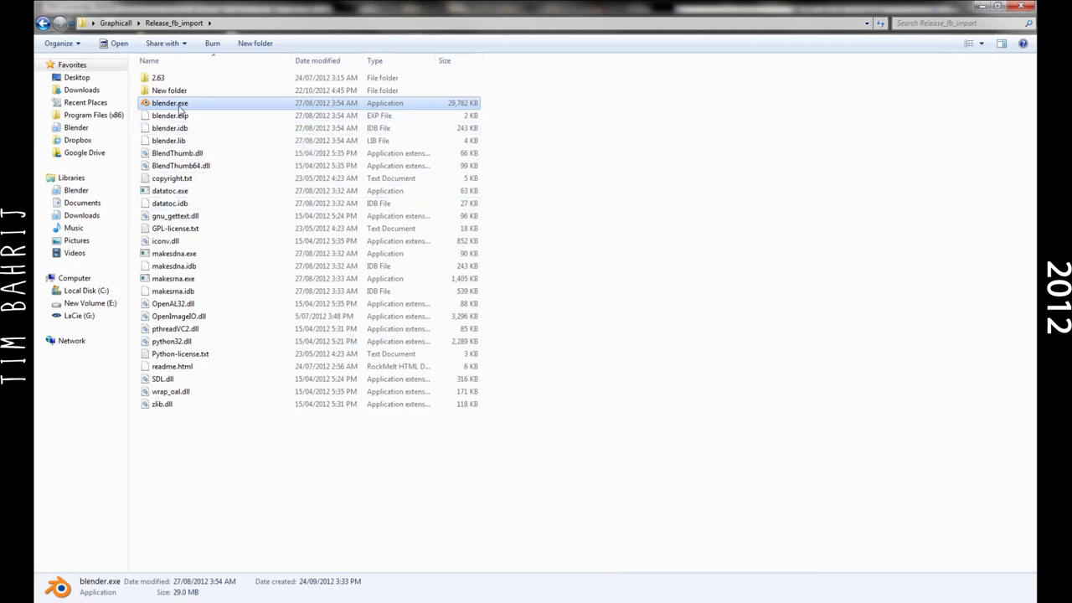
{"action": "mouse_move", "coordinate": [167, 102]}
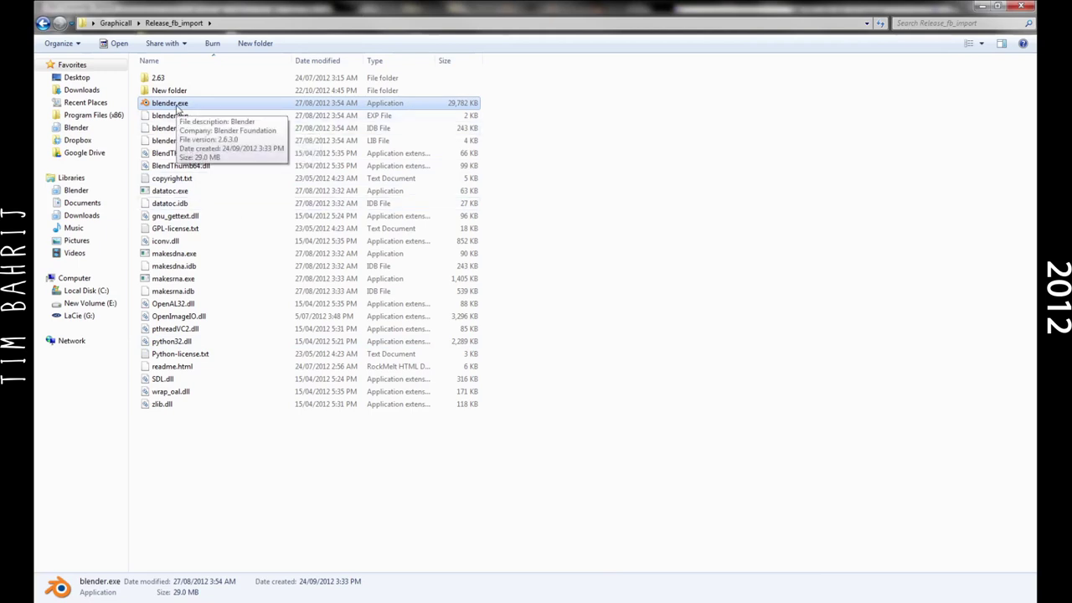
{"action": "mouse_move", "coordinate": [172, 177]}
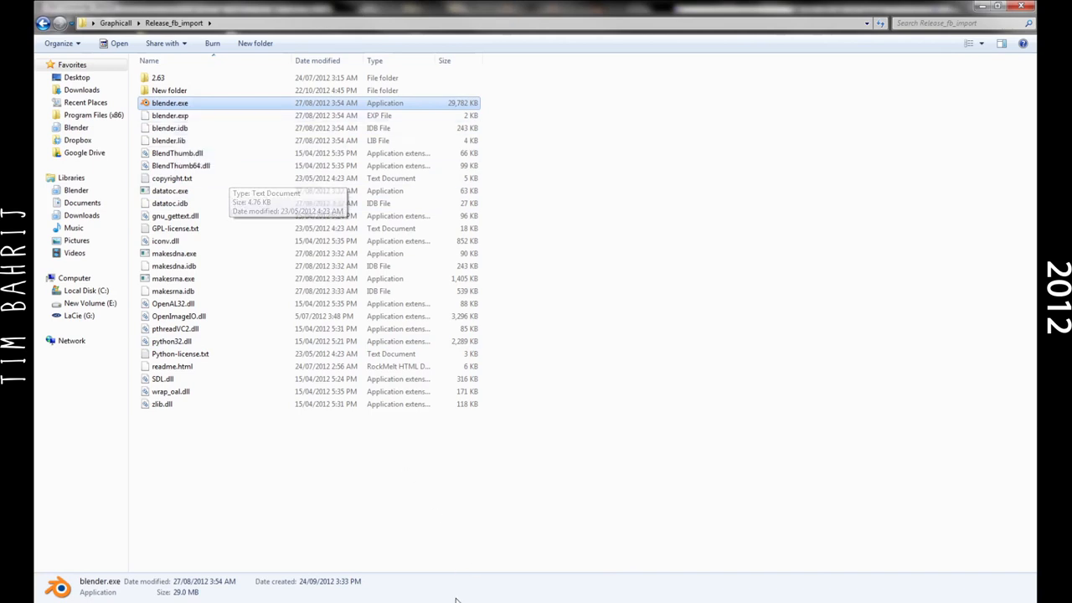
Launch Blender and look for FBX among the File menu's import formats
{"action": "double_click", "coordinate": [171, 103]}
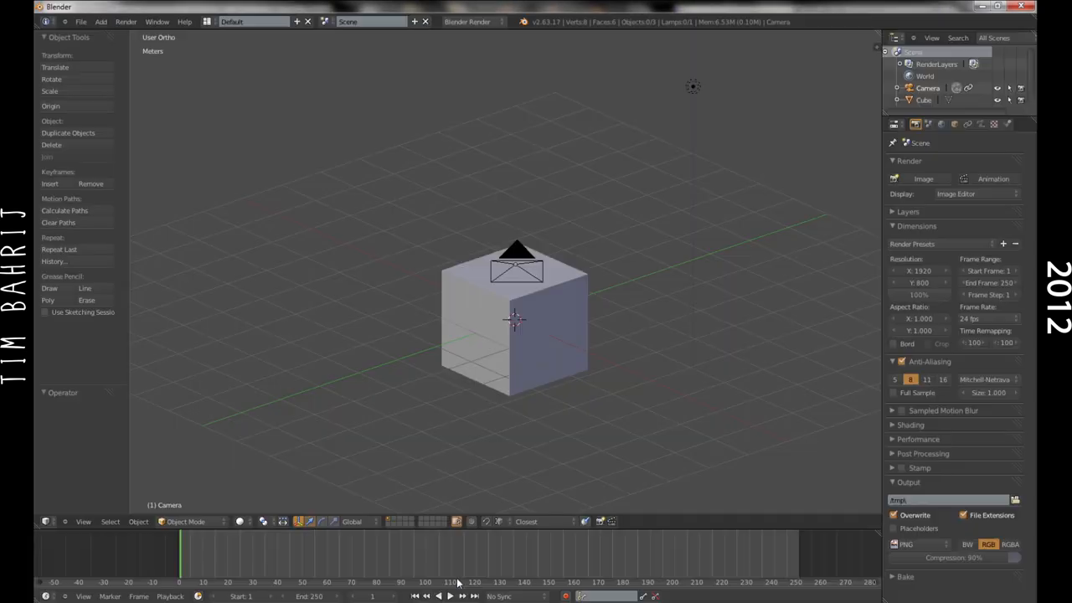
{"action": "mouse_move", "coordinate": [408, 286]}
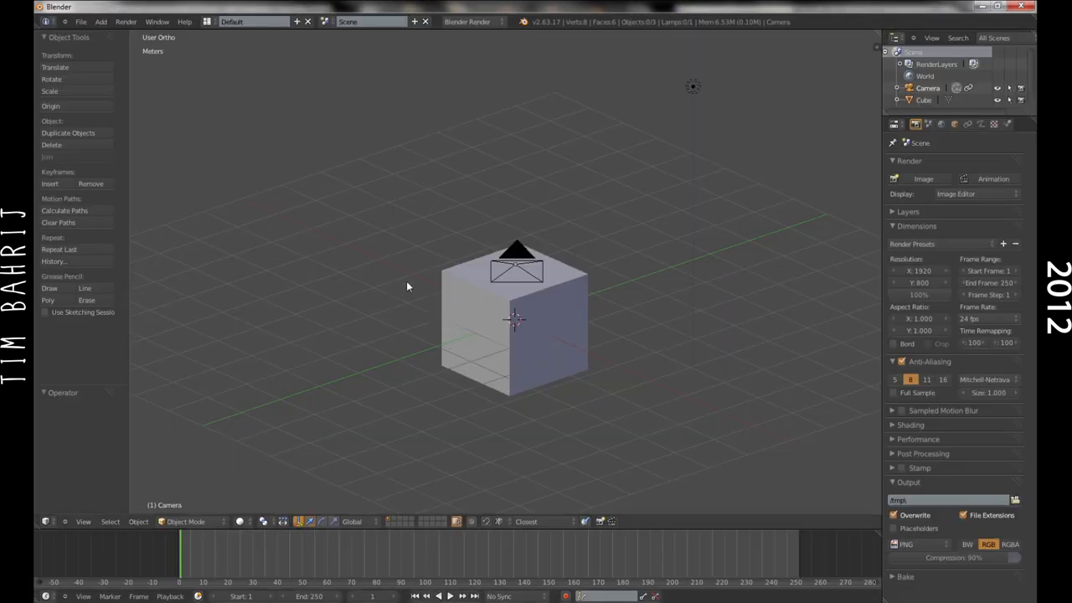
{"action": "left_click", "coordinate": [61, 21]}
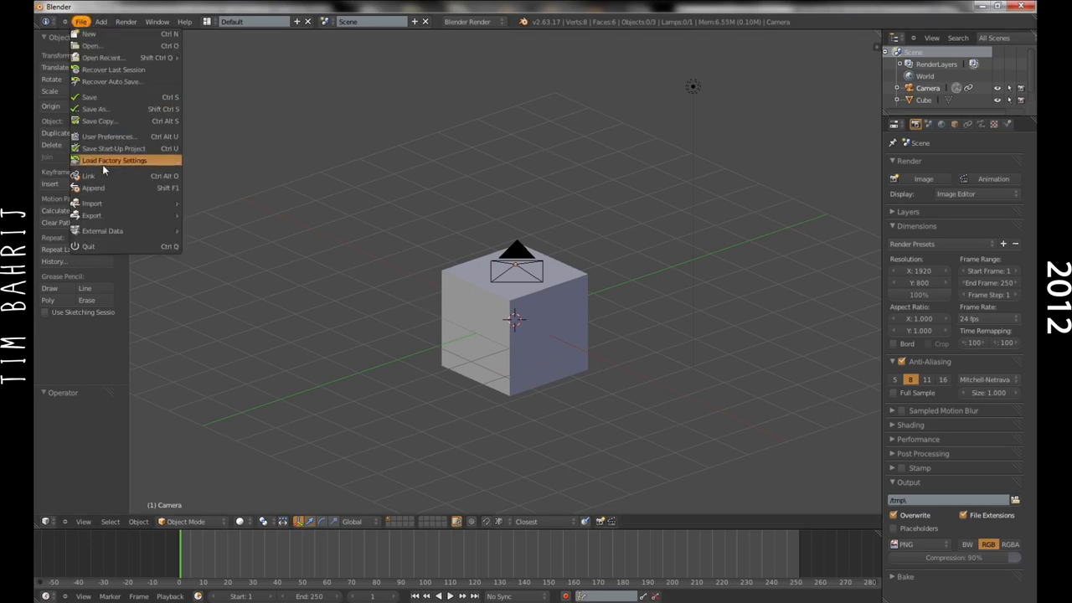
{"action": "mouse_move", "coordinate": [90, 203]}
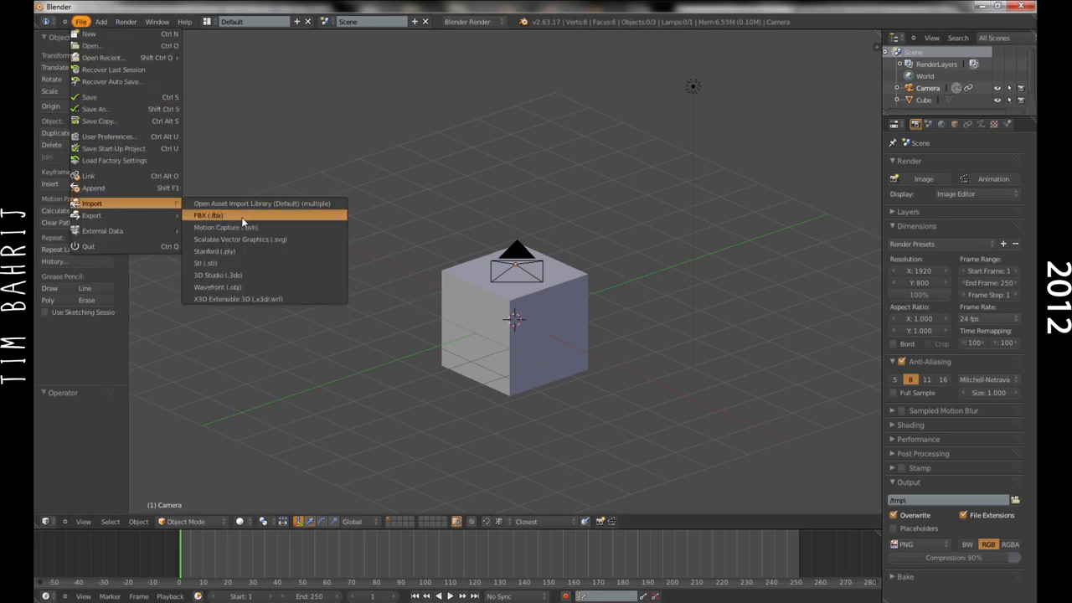
{"action": "mouse_move", "coordinate": [138, 135]}
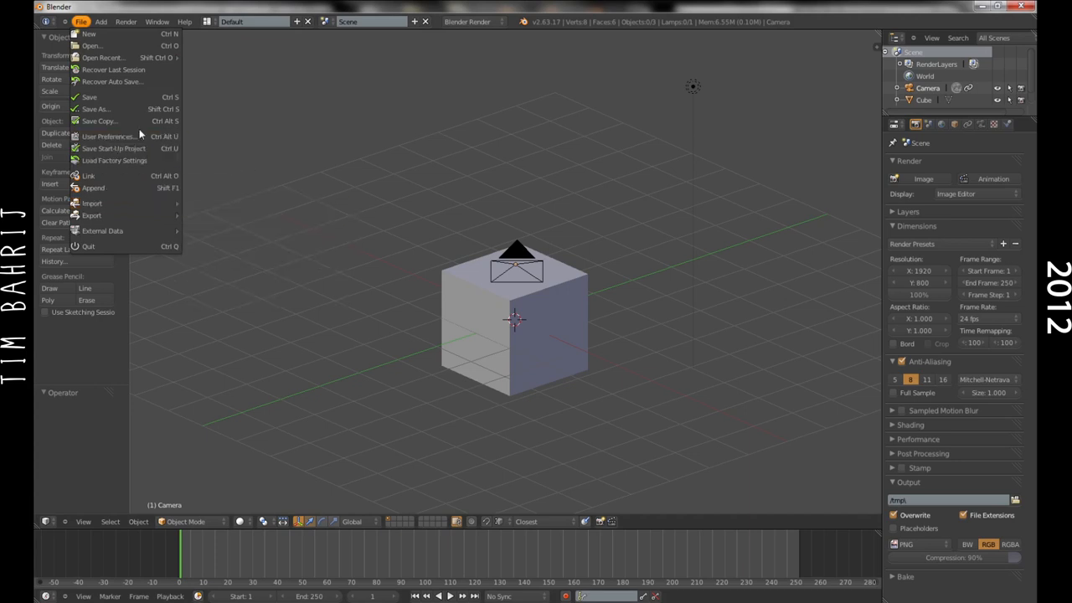
{"action": "left_click", "coordinate": [106, 136]}
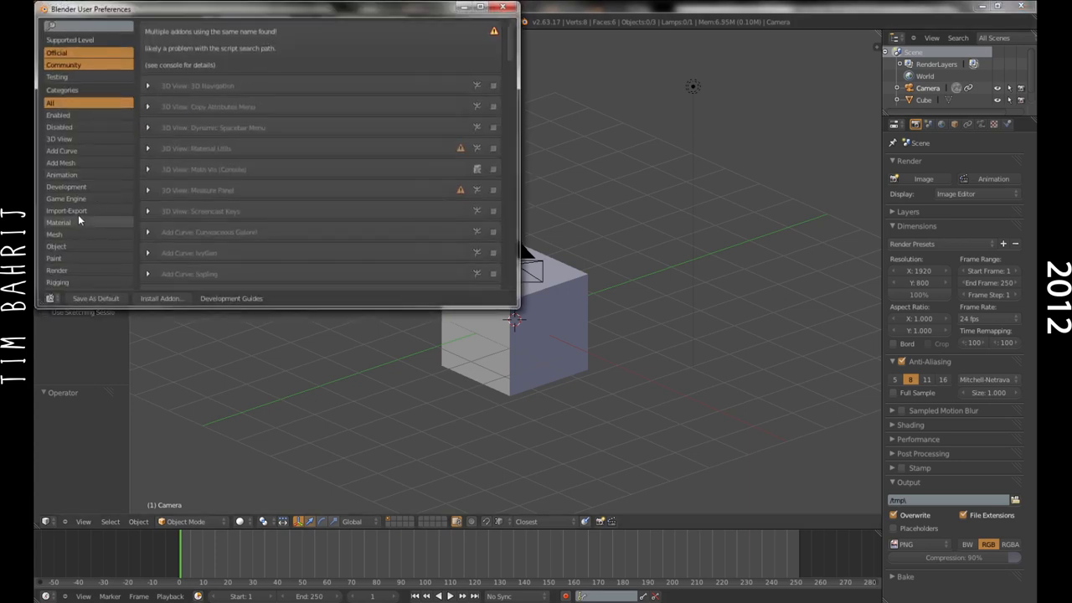
{"action": "mouse_move", "coordinate": [66, 210]}
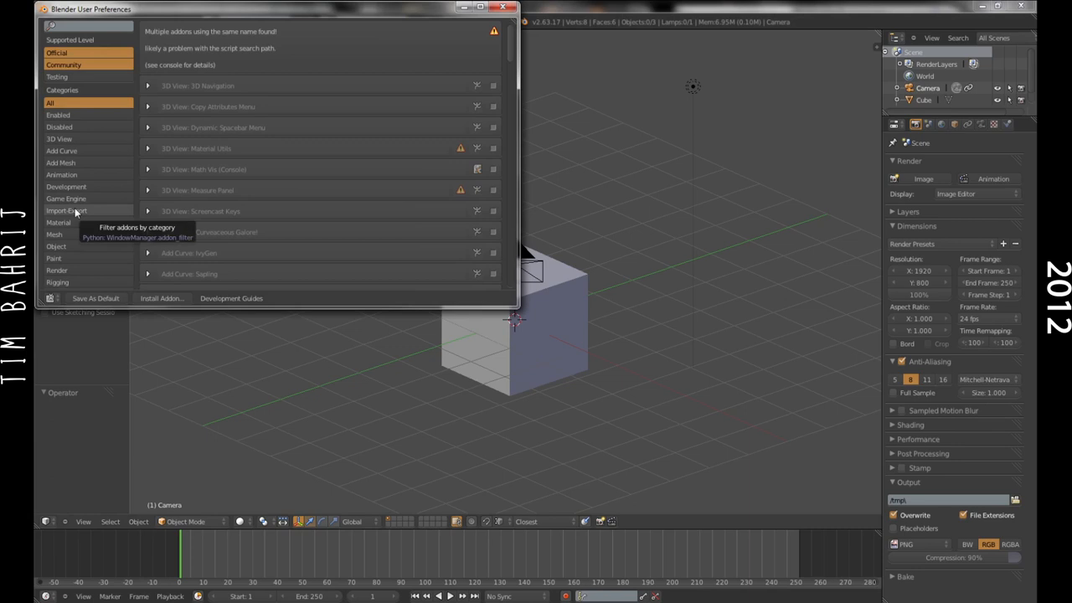
{"action": "left_click", "coordinate": [67, 211]}
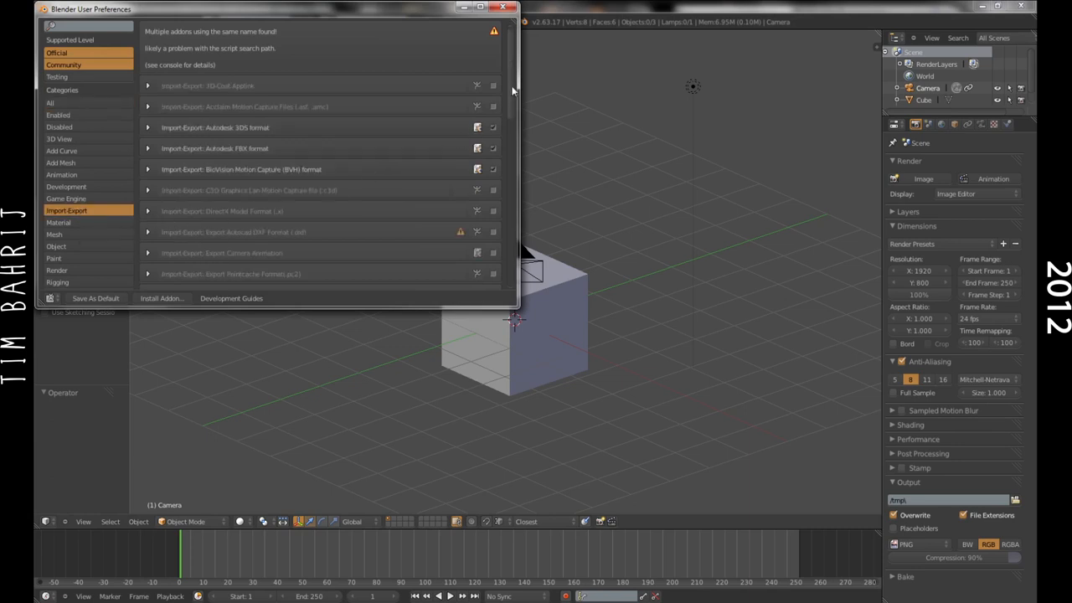
{"action": "scroll", "scroll_direction": "down", "scroll_amount": 3}
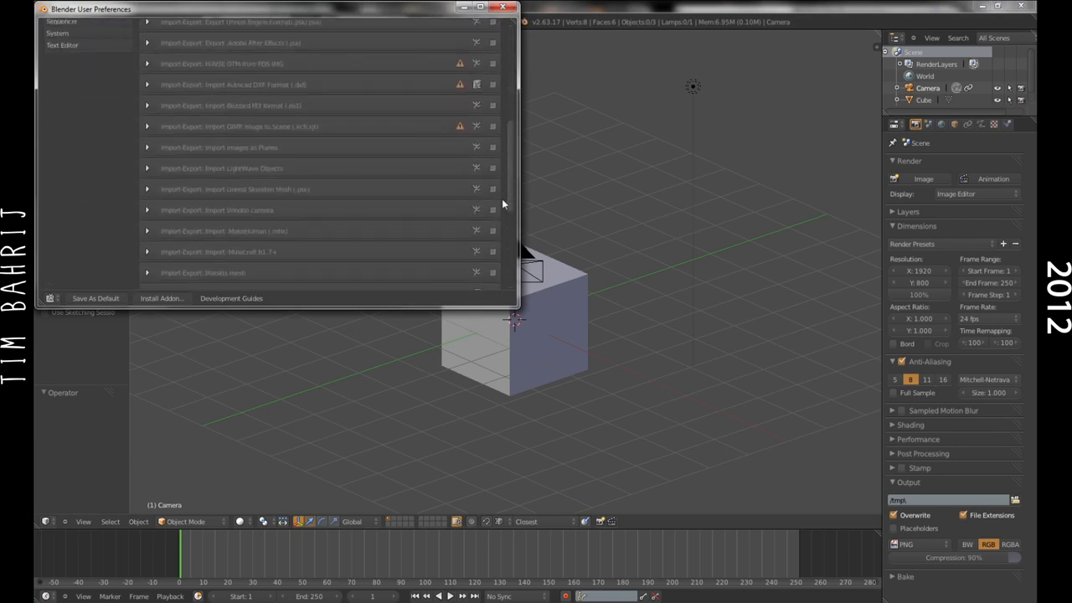
{"action": "scroll", "scroll_direction": "down", "scroll_amount": 3}
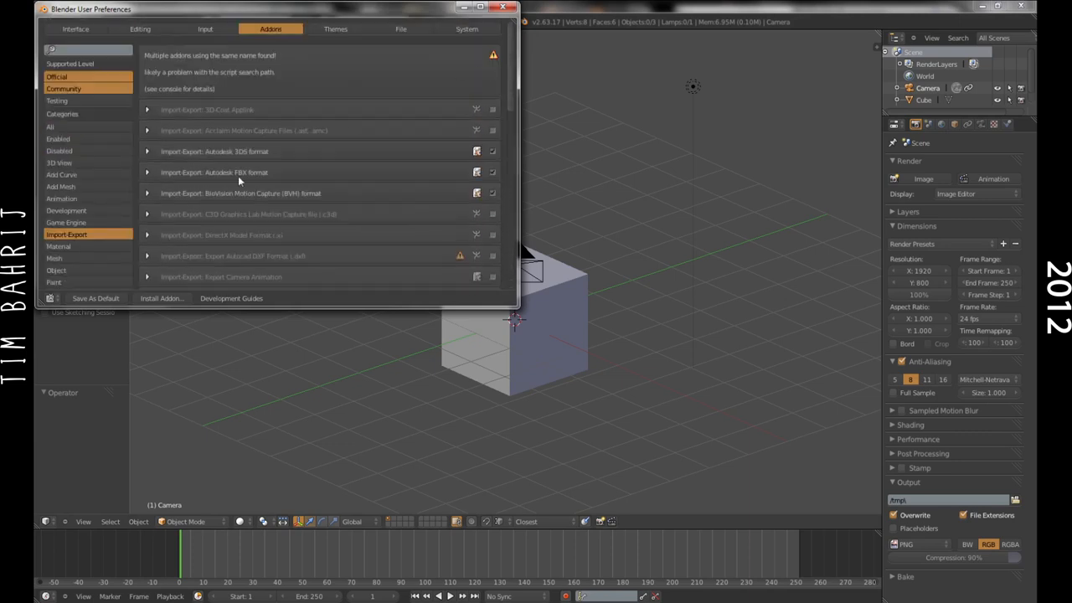
{"action": "mouse_move", "coordinate": [312, 182]}
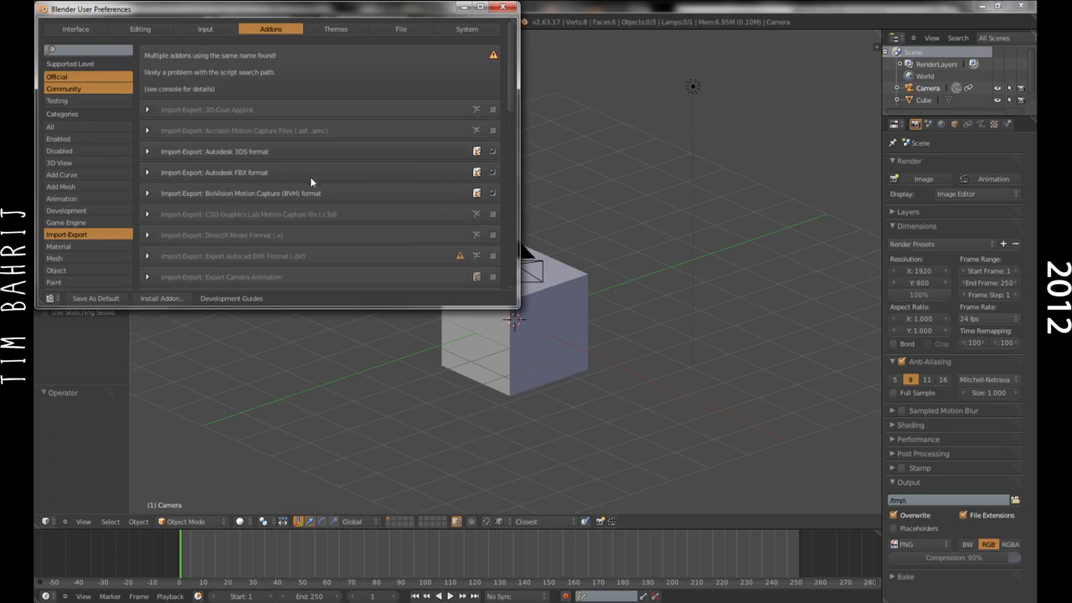
{"action": "left_click", "coordinate": [501, 9]}
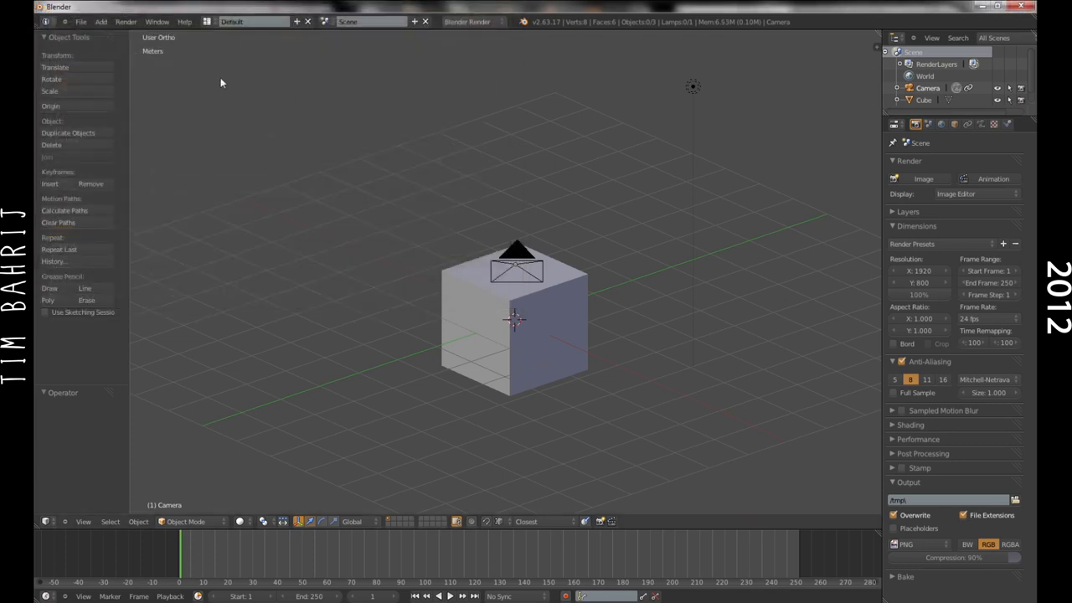
Start an FBX import and select house_export.fbx from Desktop > New folder > FBX 2012
{"action": "left_click", "coordinate": [65, 22]}
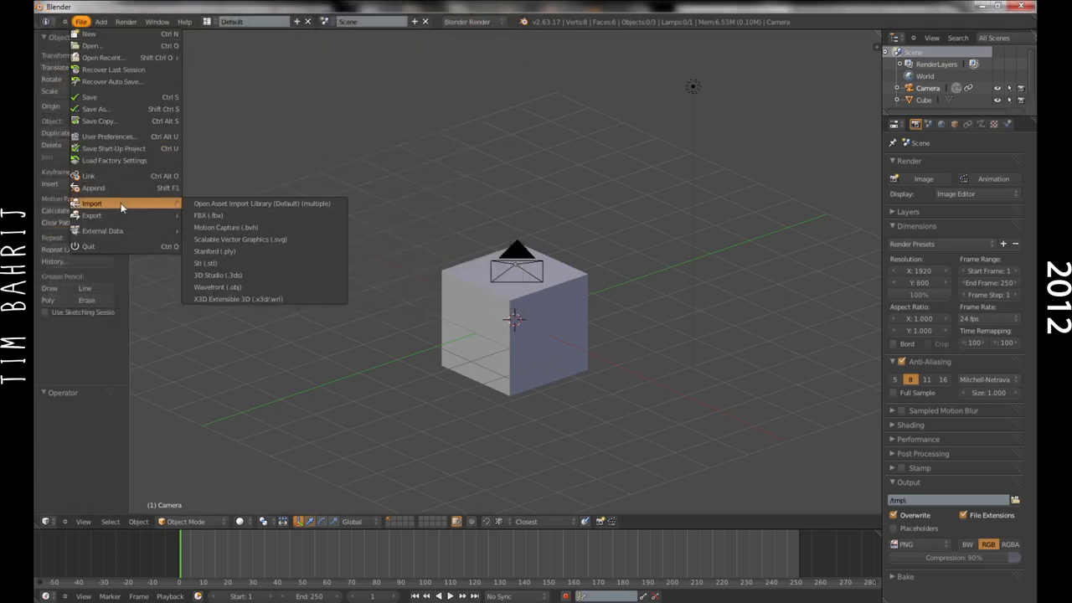
{"action": "mouse_move", "coordinate": [208, 215]}
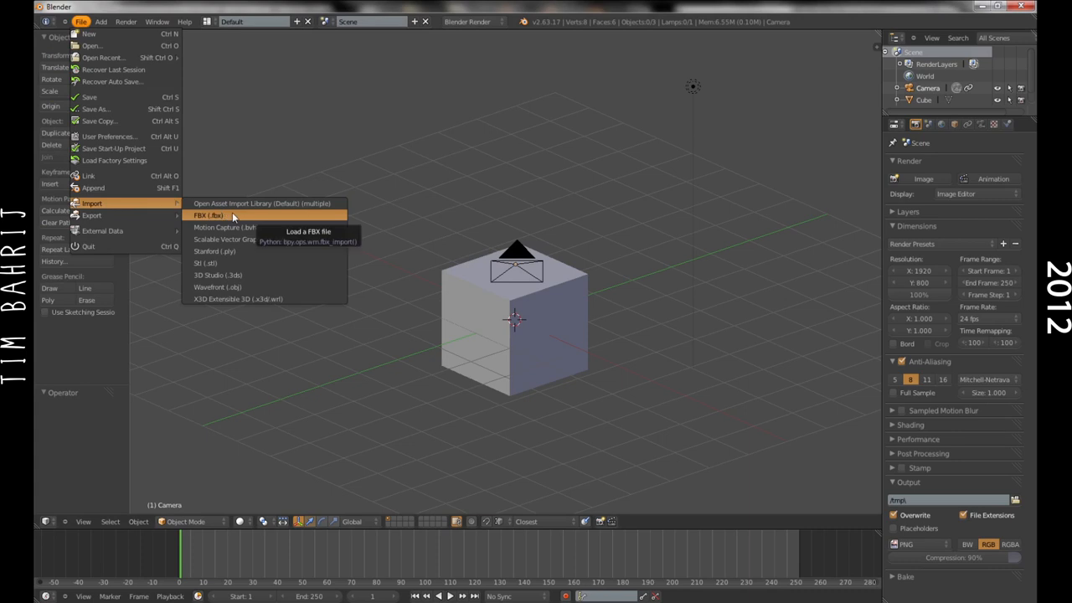
{"action": "left_click", "coordinate": [207, 215]}
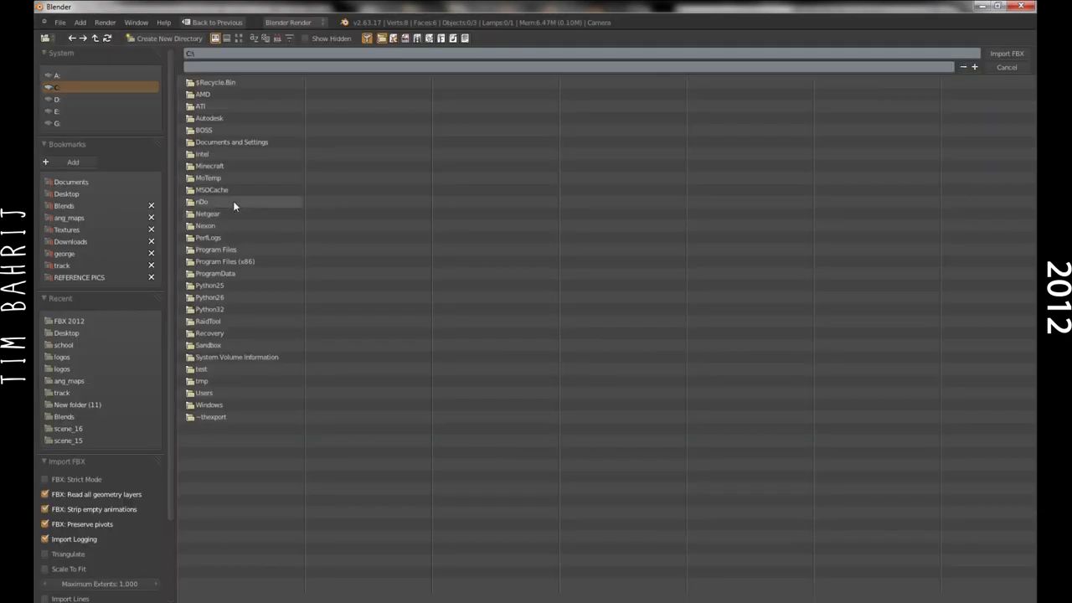
{"action": "left_click", "coordinate": [60, 332]}
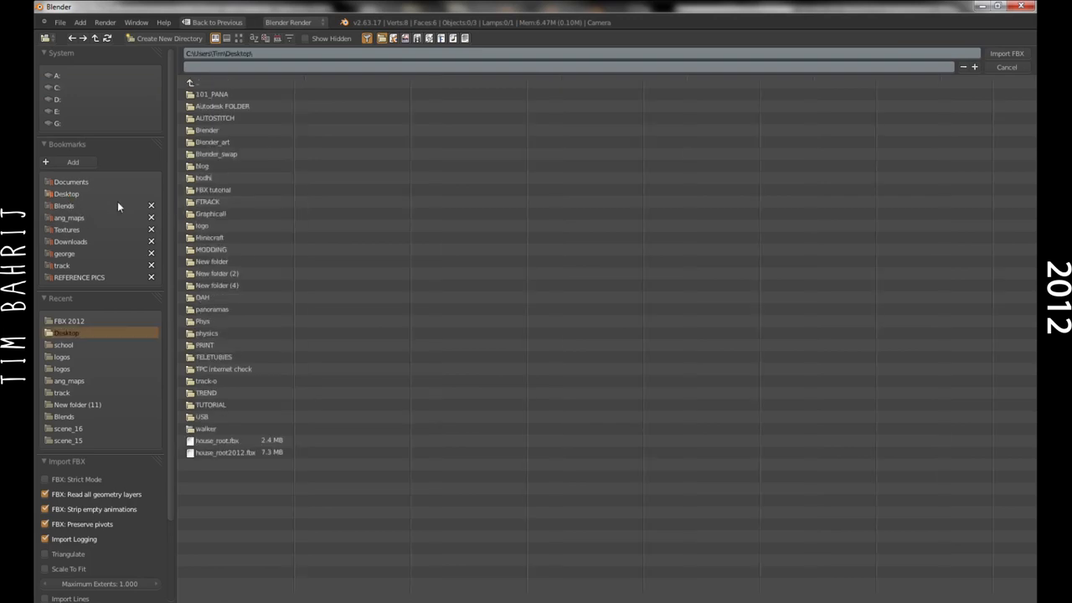
{"action": "mouse_move", "coordinate": [232, 275]}
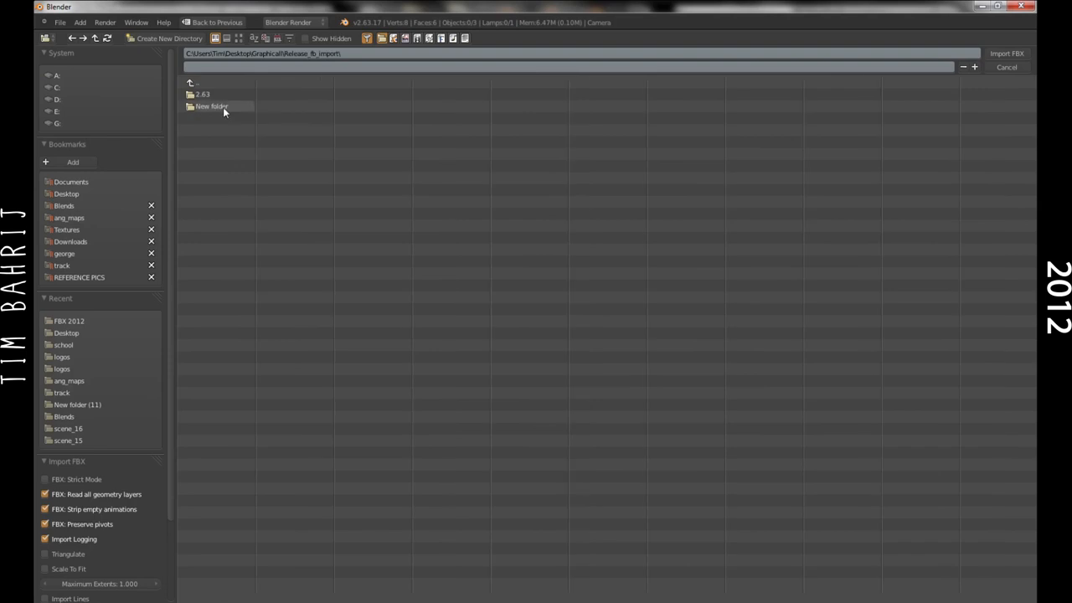
{"action": "double_click", "coordinate": [198, 94]}
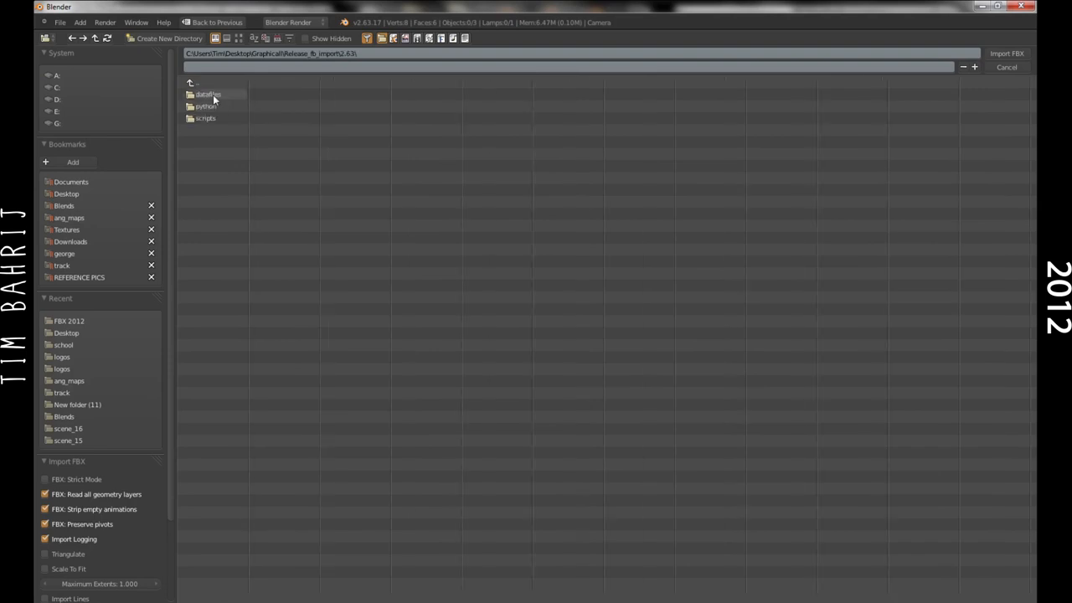
{"action": "double_click", "coordinate": [205, 94]}
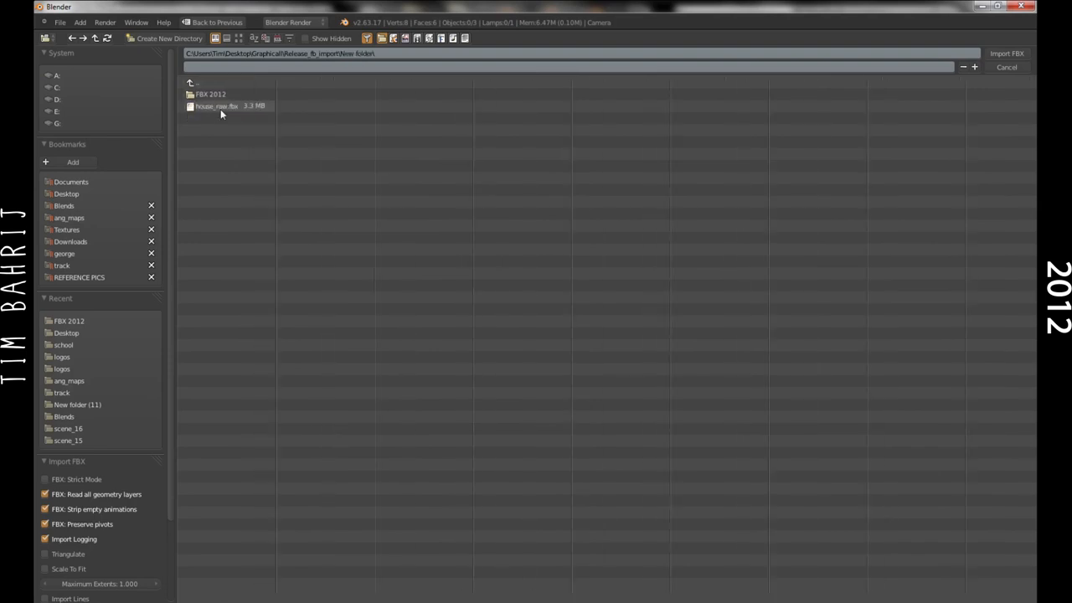
{"action": "double_click", "coordinate": [206, 94]}
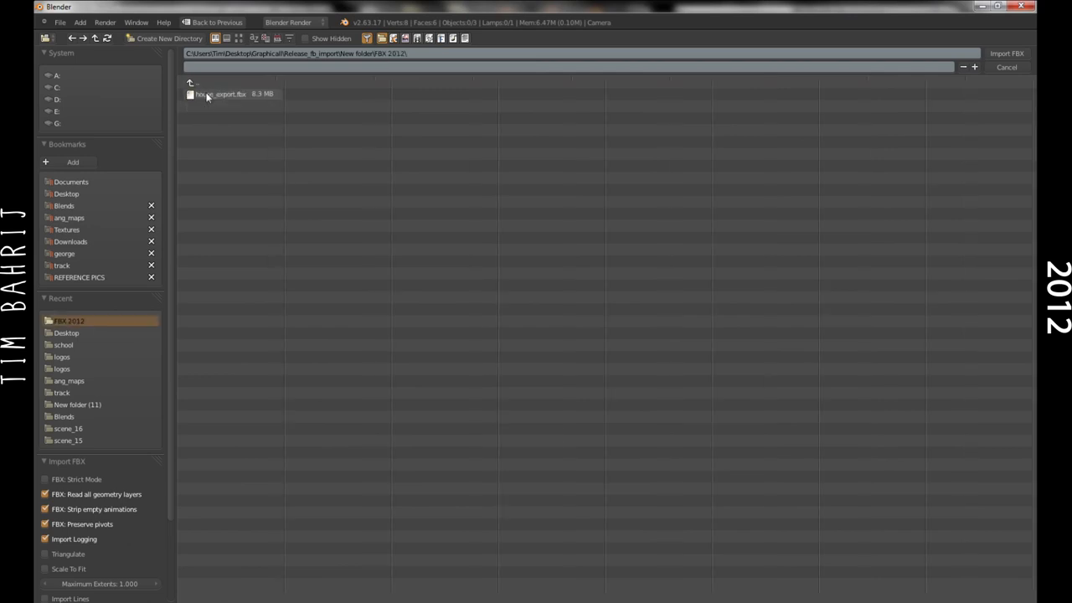
{"action": "left_click", "coordinate": [220, 94]}
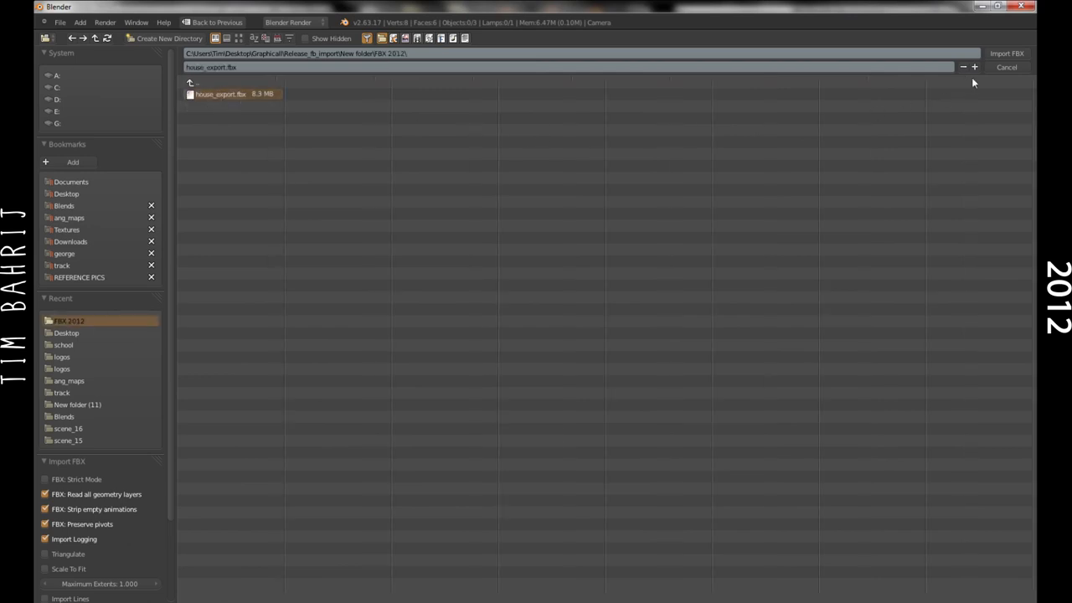
{"action": "mouse_move", "coordinate": [1008, 52]}
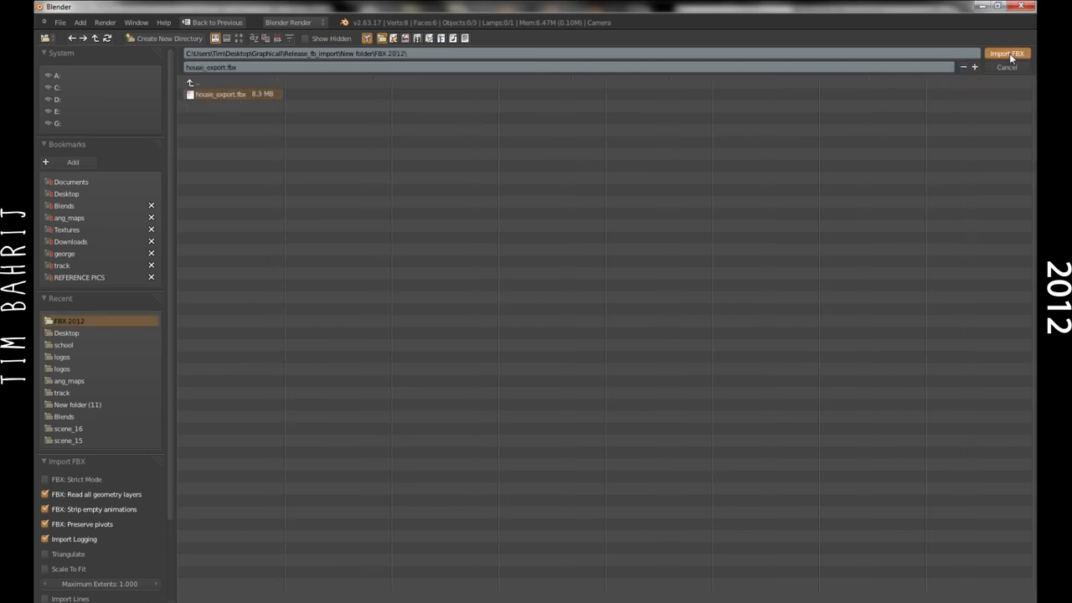
Import house_export.fbx, then discard it to restore the default cube scene
{"action": "left_click", "coordinate": [1009, 53]}
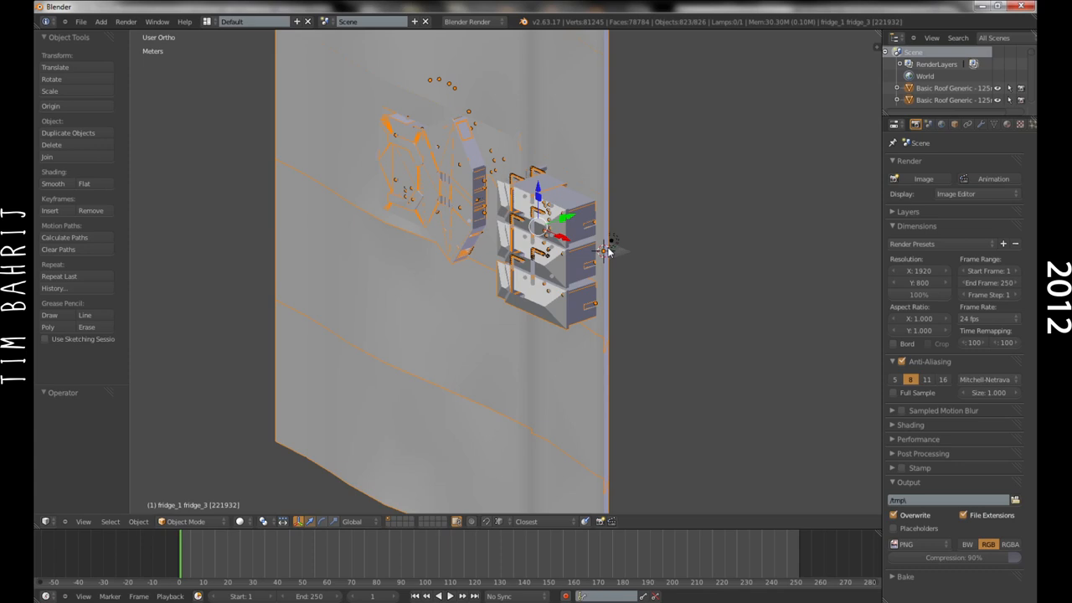
{"action": "key", "text": "m"}
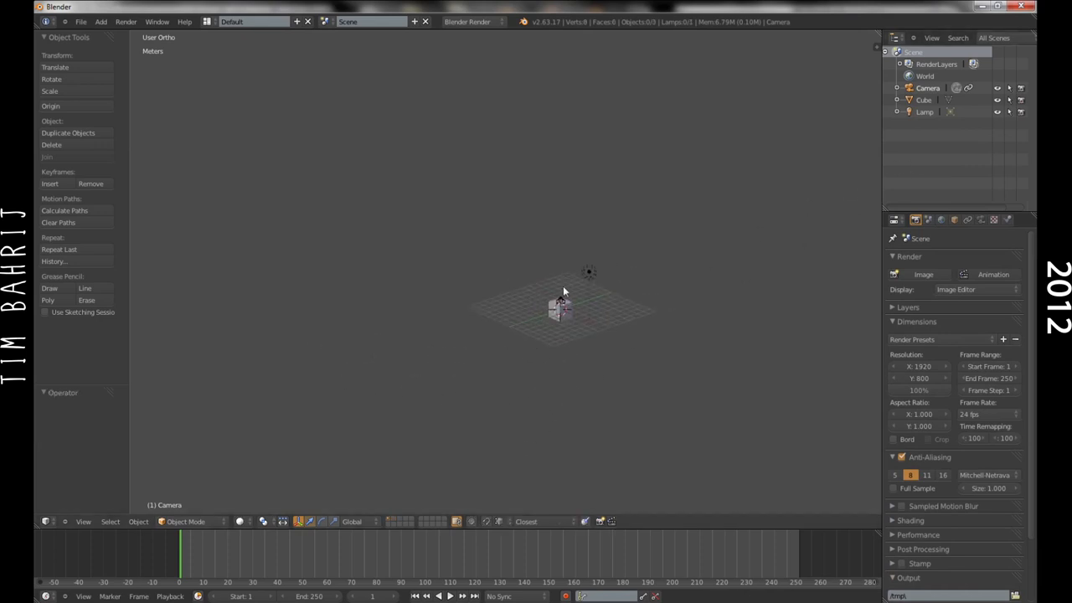
Re-import house_export.fbx through File > Import > FBX
{"action": "left_click", "coordinate": [54, 21]}
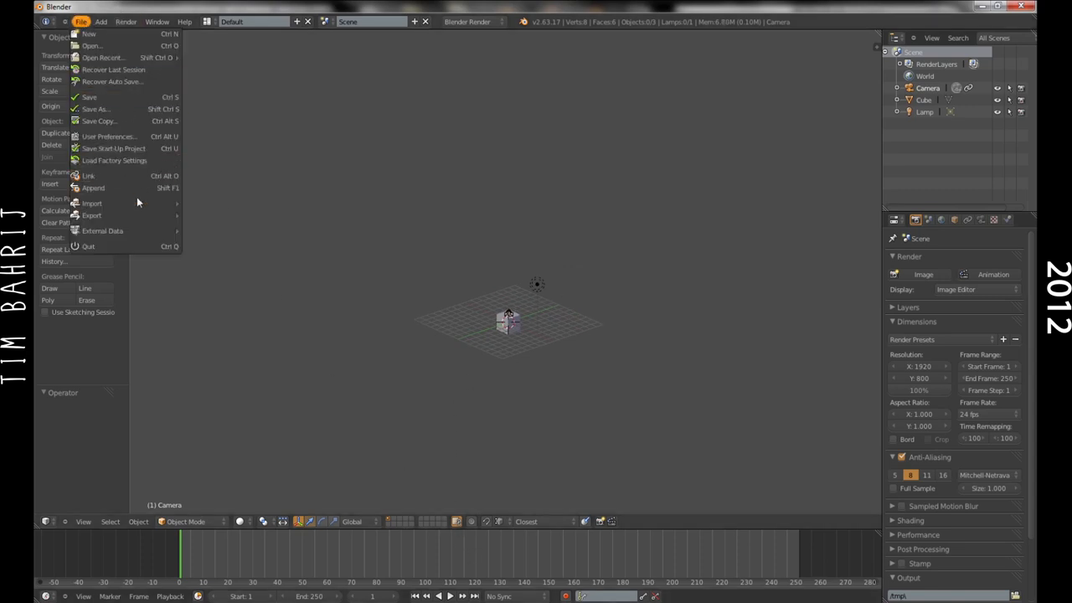
{"action": "left_click", "coordinate": [91, 202]}
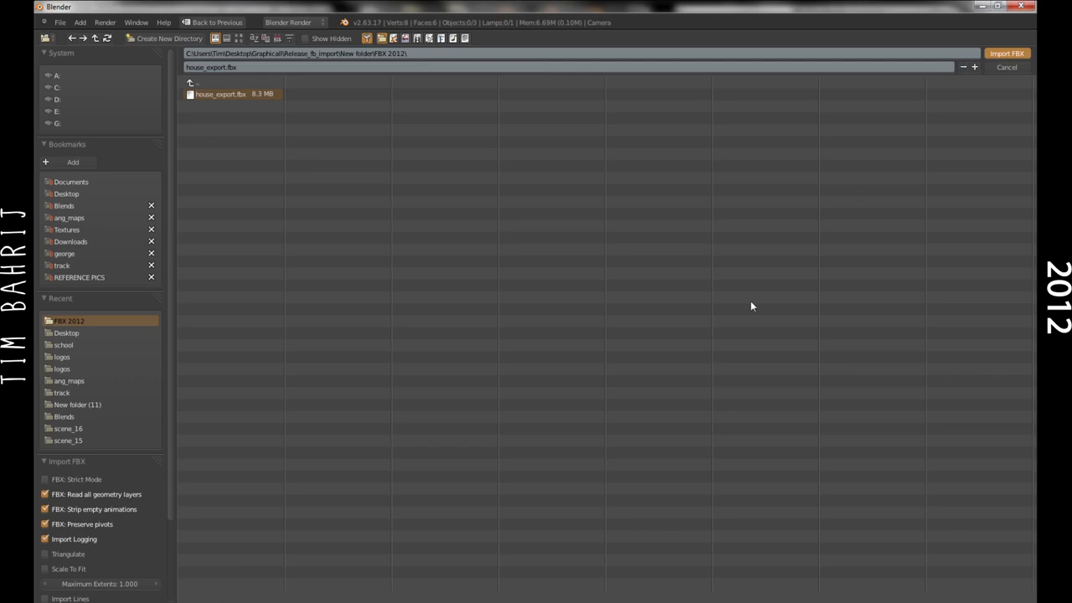
{"action": "left_click", "coordinate": [1008, 53]}
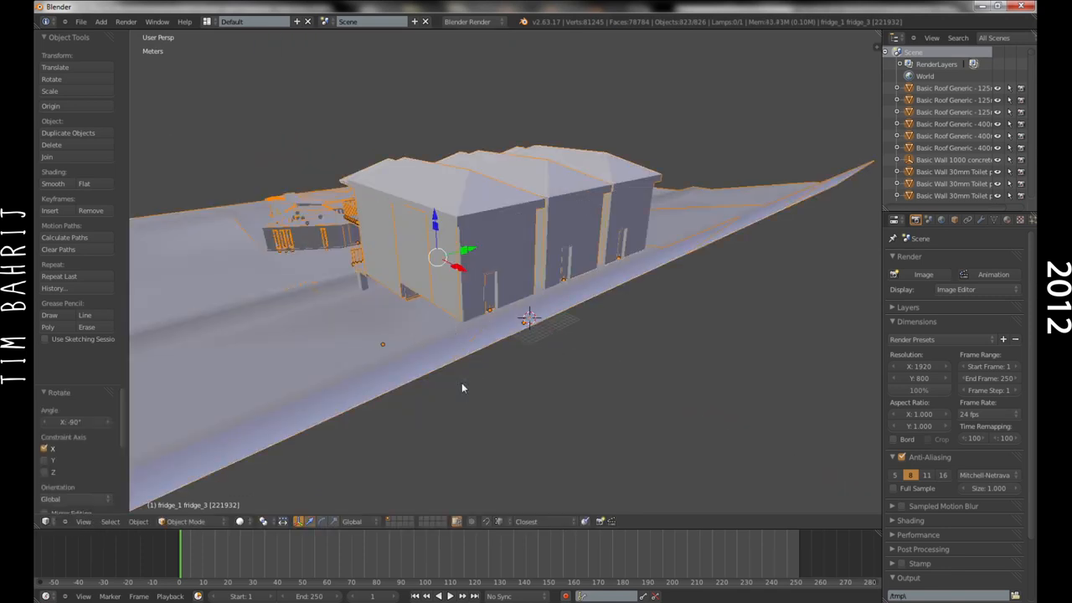
Nudge the selected re-imported house a few centimetres along X in top wireframe view
{"action": "left_click_drag", "start_coordinate": [461, 385], "coordinate": [410, 377]}
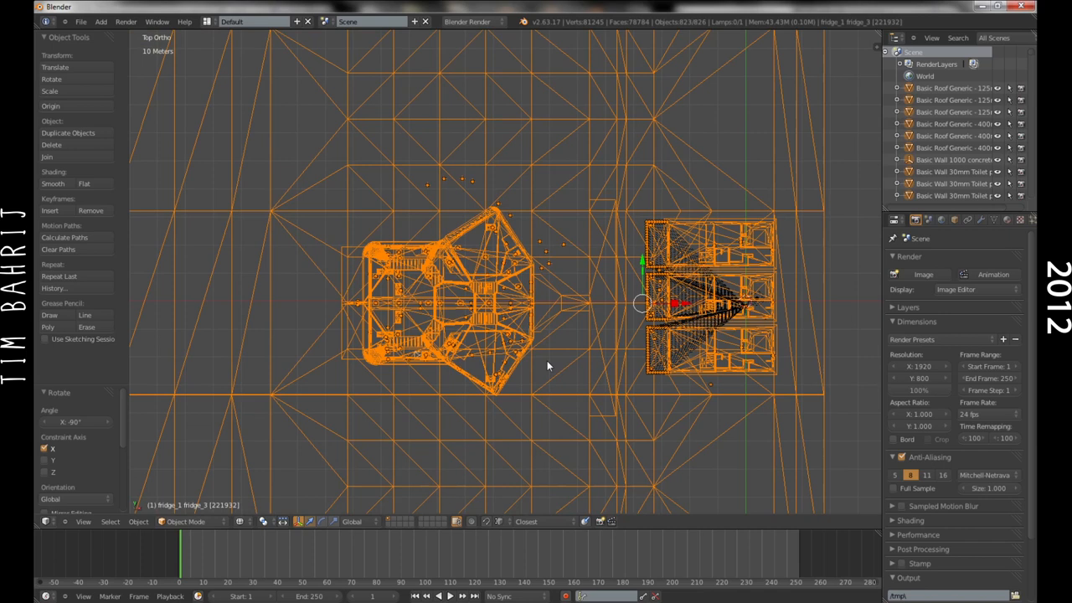
{"action": "mouse_move", "coordinate": [517, 392]}
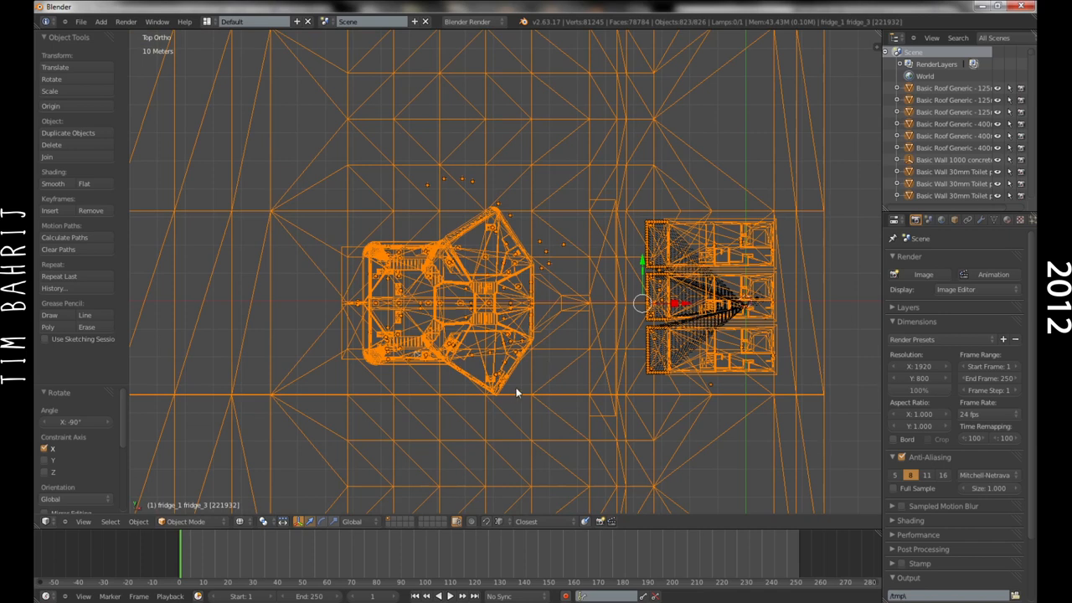
{"action": "mouse_move", "coordinate": [543, 395]}
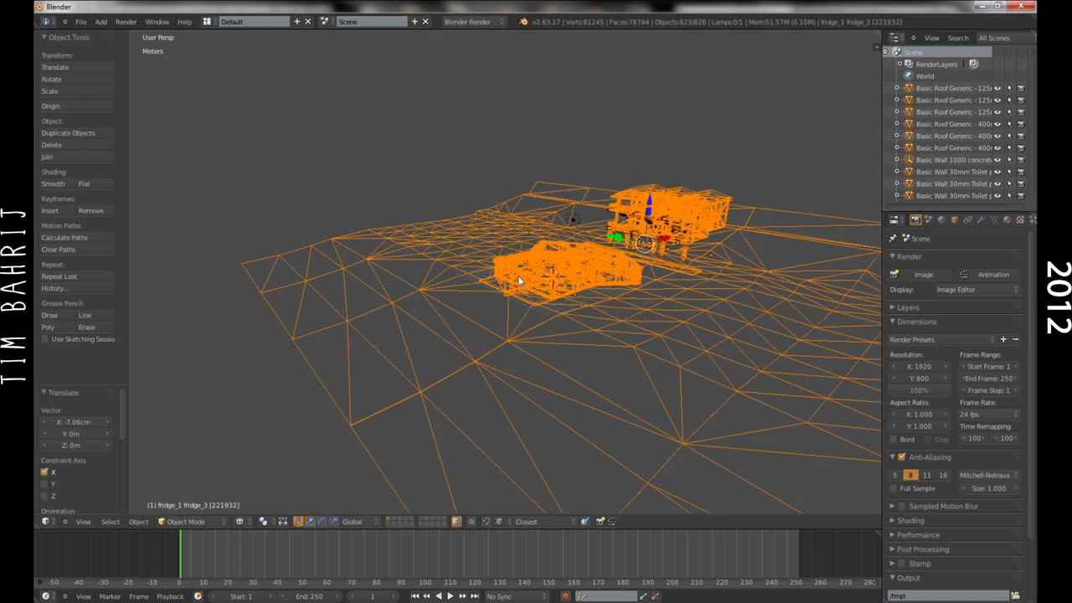
Delete the outer terrain Surface object and the RPC agave plant object
{"action": "left_click_drag", "start_coordinate": [520, 280], "coordinate": [608, 292]}
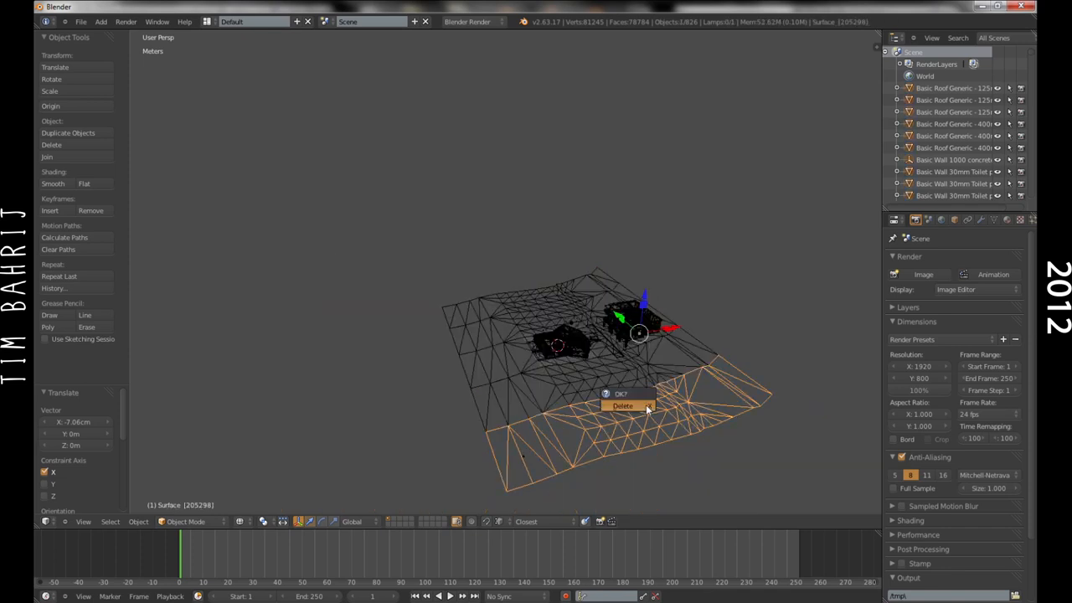
{"action": "left_click", "coordinate": [622, 405]}
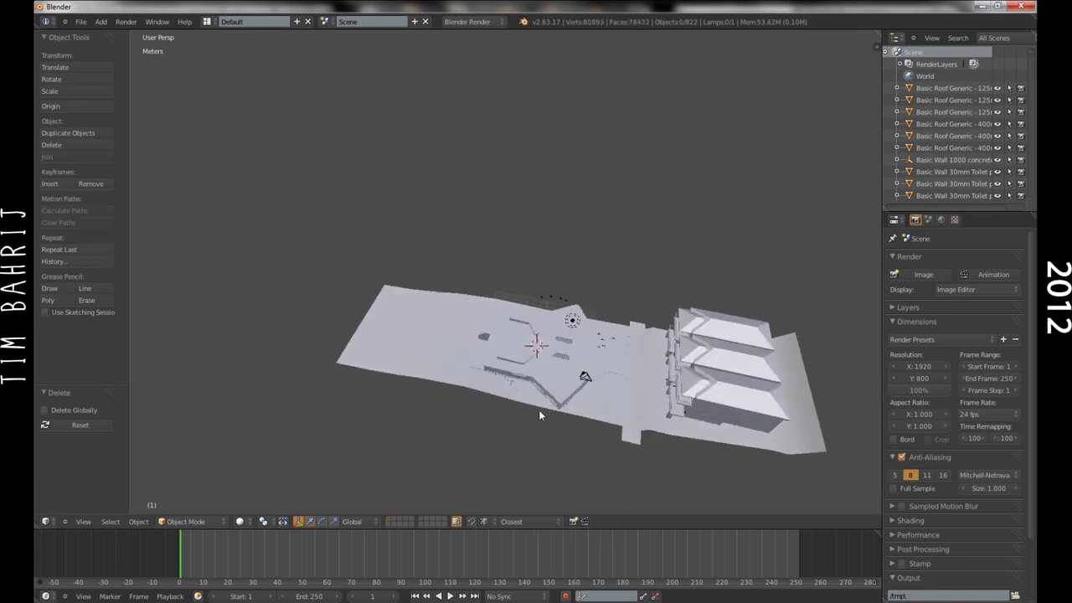
{"action": "left_click_drag", "start_coordinate": [540, 416], "coordinate": [499, 335]}
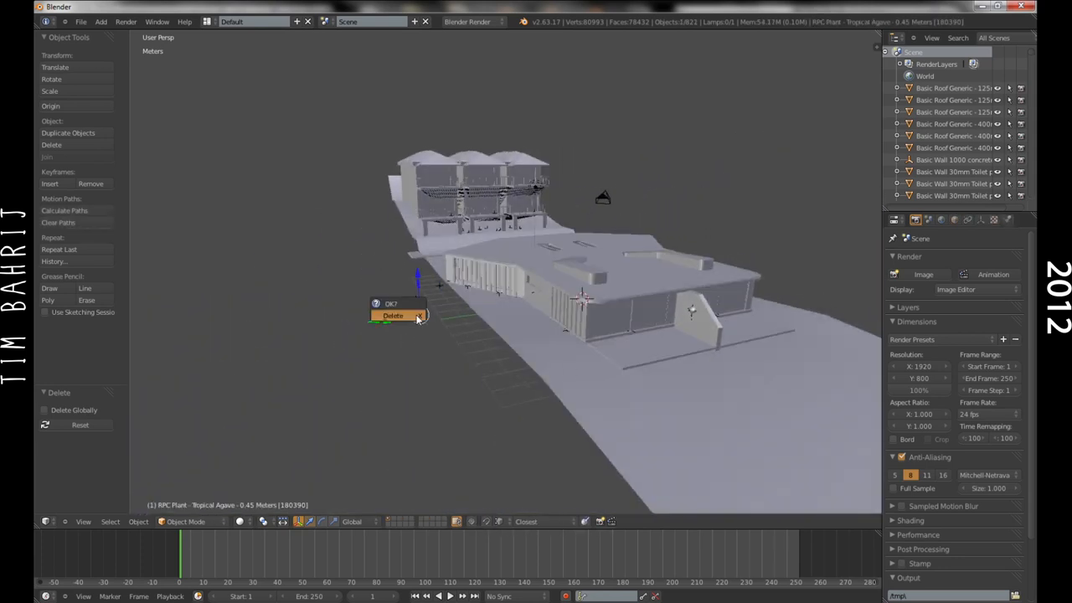
{"action": "left_click", "coordinate": [391, 316]}
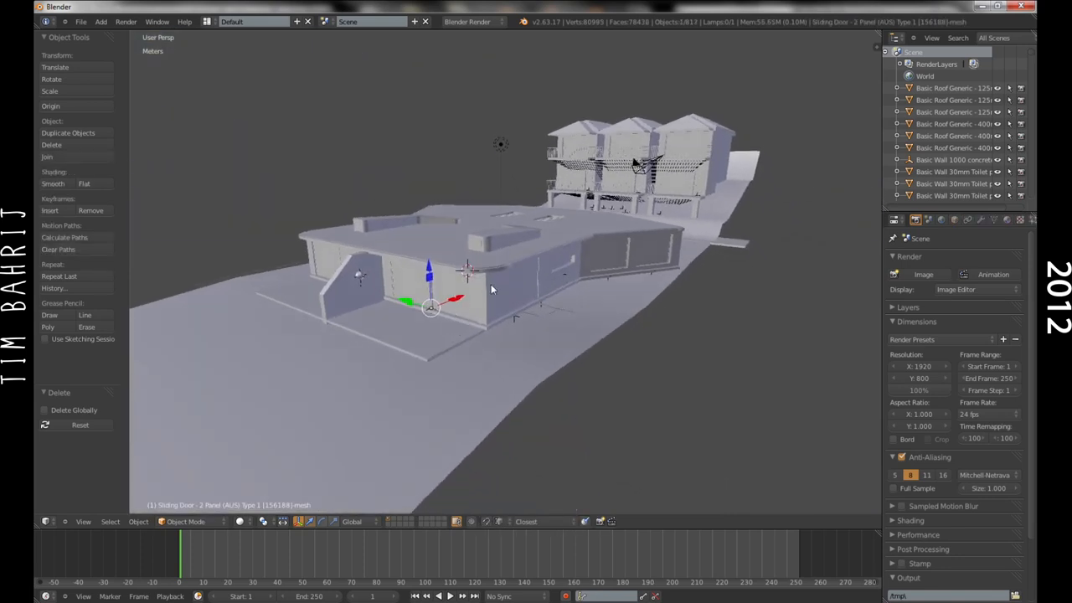
Inspect the sliding door's mesh in Edit Mode, then list the render engines
{"action": "key", "text": "Tab"}
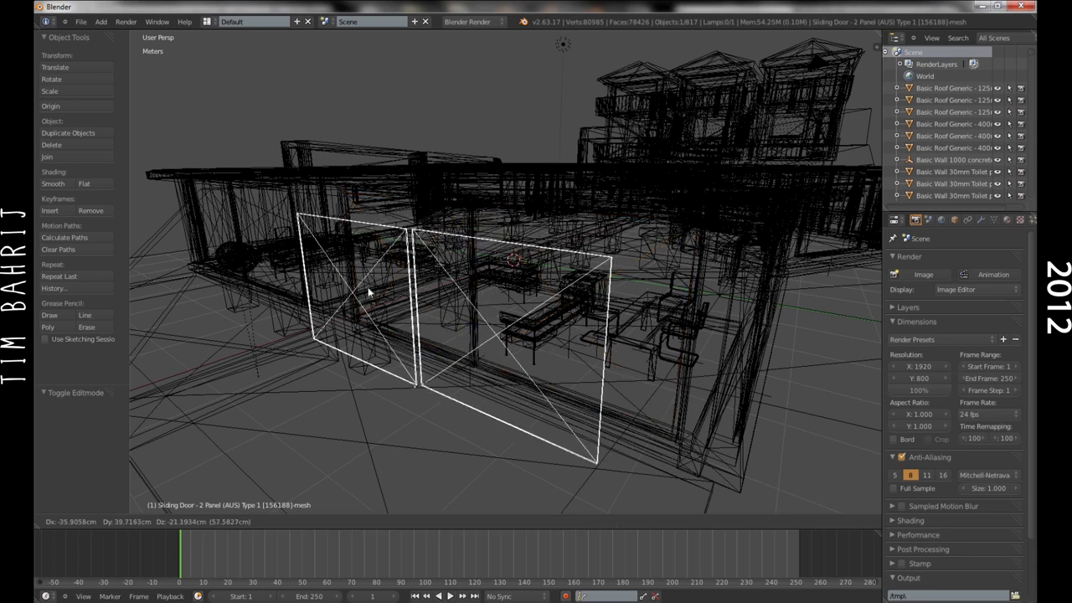
{"action": "key", "text": "z"}
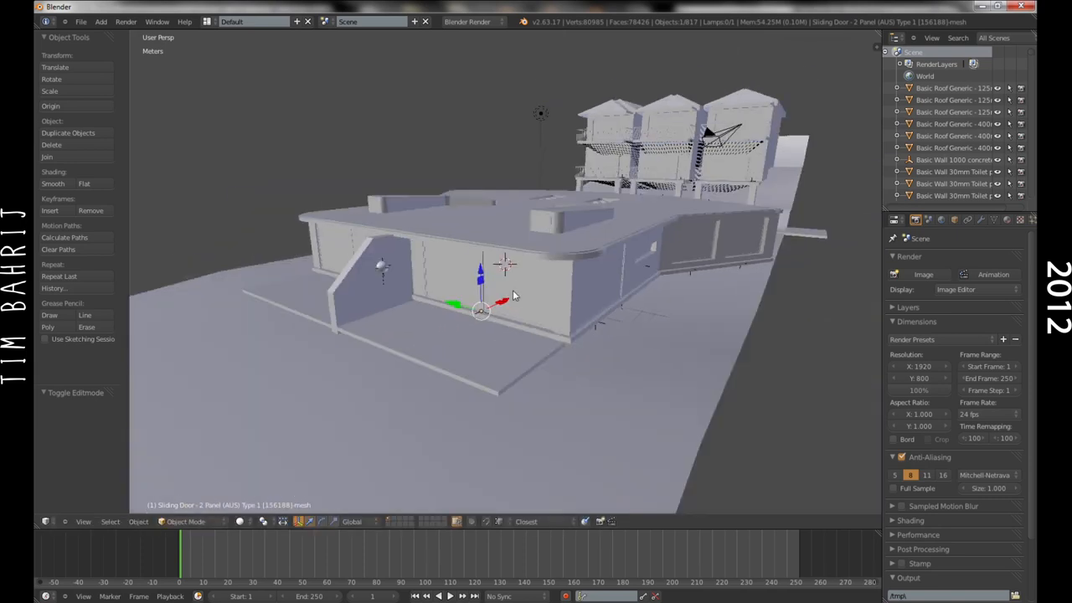
{"action": "left_click", "coordinate": [472, 21]}
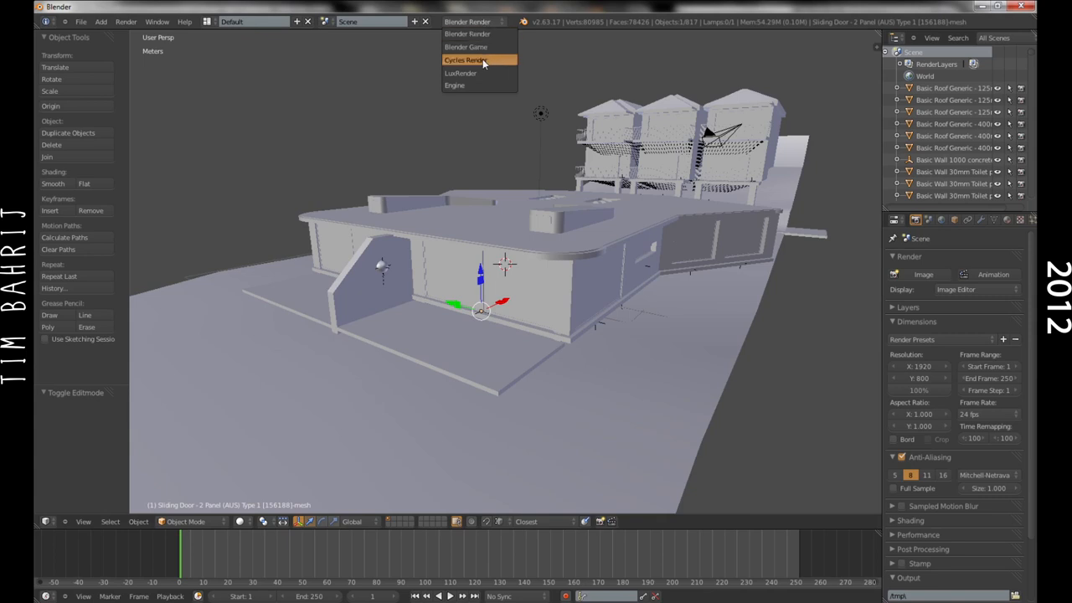
Switch to Cycles Render, give the door's default material Glass BSDF nodes, then remove that slot
{"action": "left_click", "coordinate": [472, 60]}
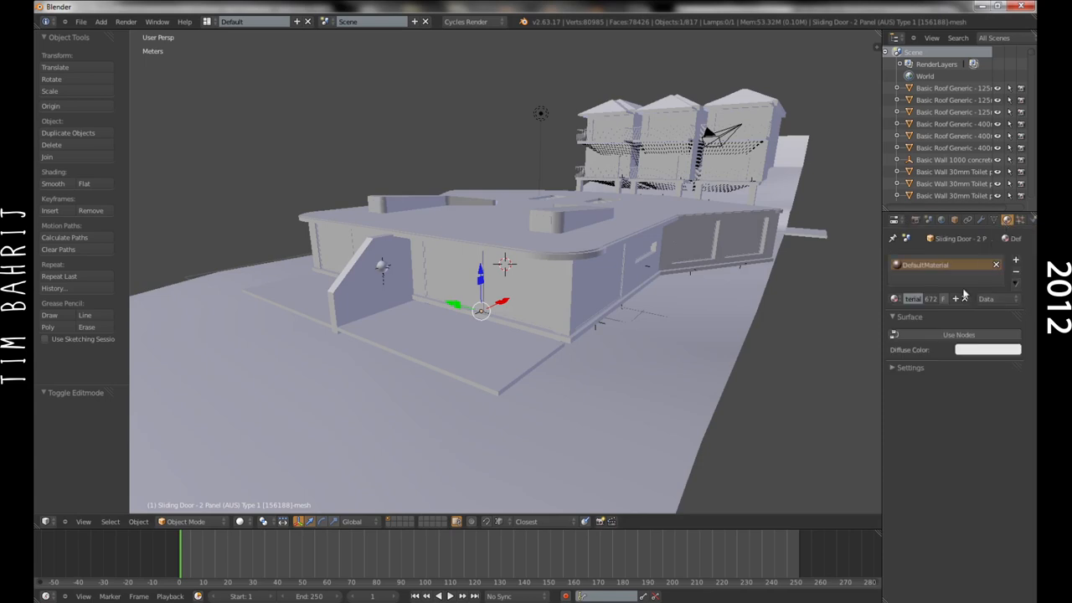
{"action": "left_click", "coordinate": [987, 331]}
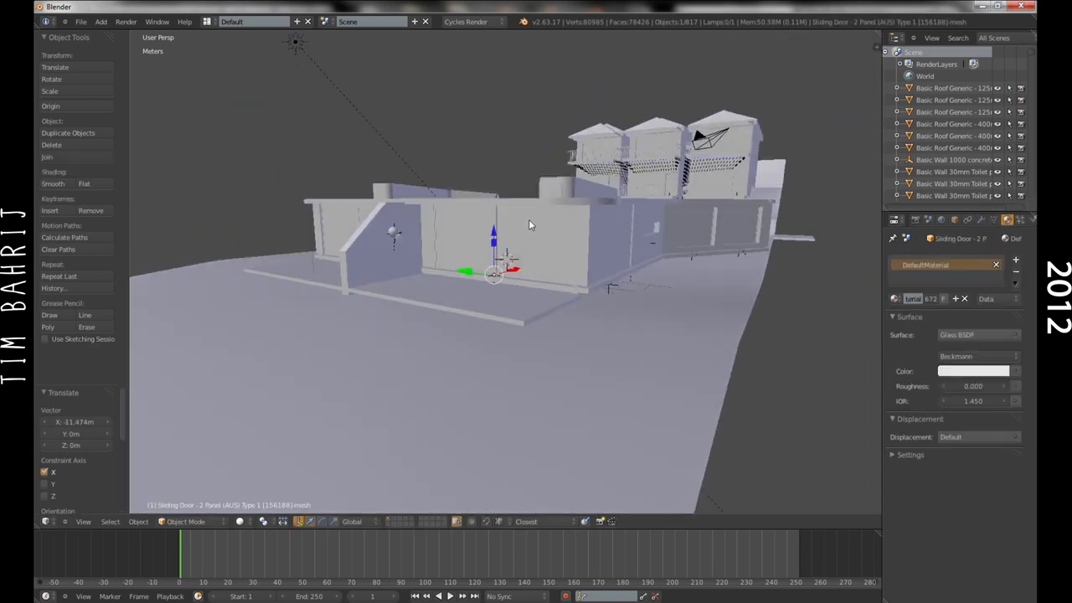
{"action": "left_click", "coordinate": [973, 371]}
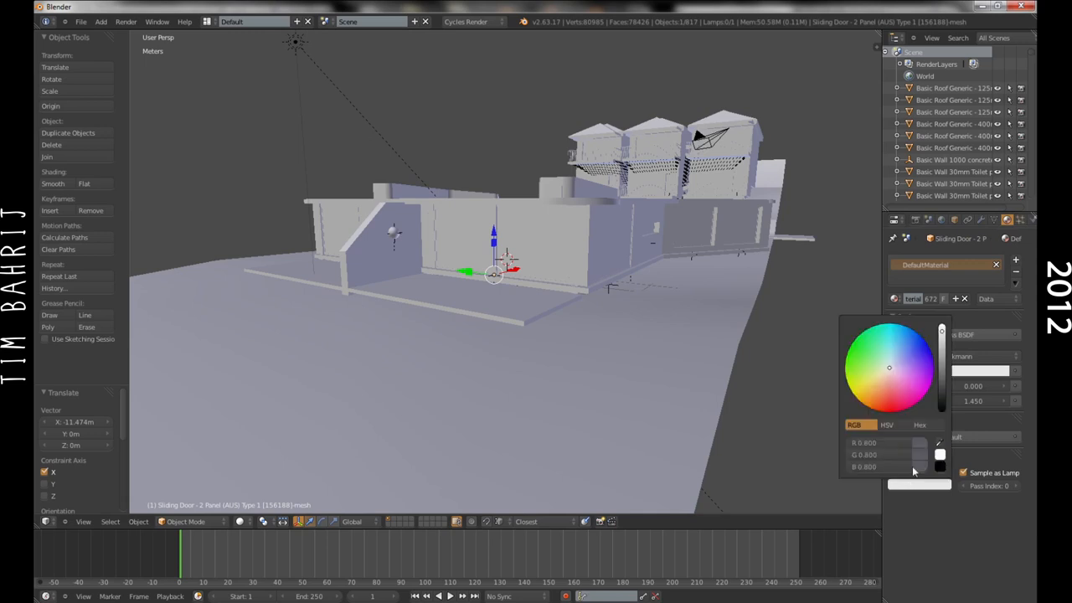
{"action": "left_click", "coordinate": [891, 360]}
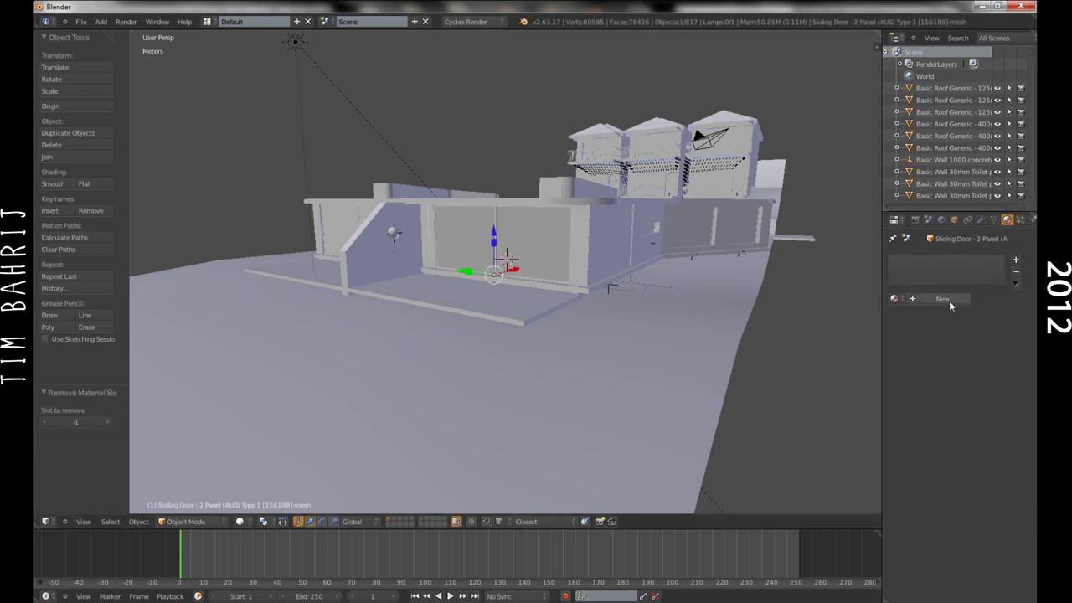
Give the sliding door a new Glass BSDF material, Material.001, and preview with Rendered shading
{"action": "left_click", "coordinate": [945, 299]}
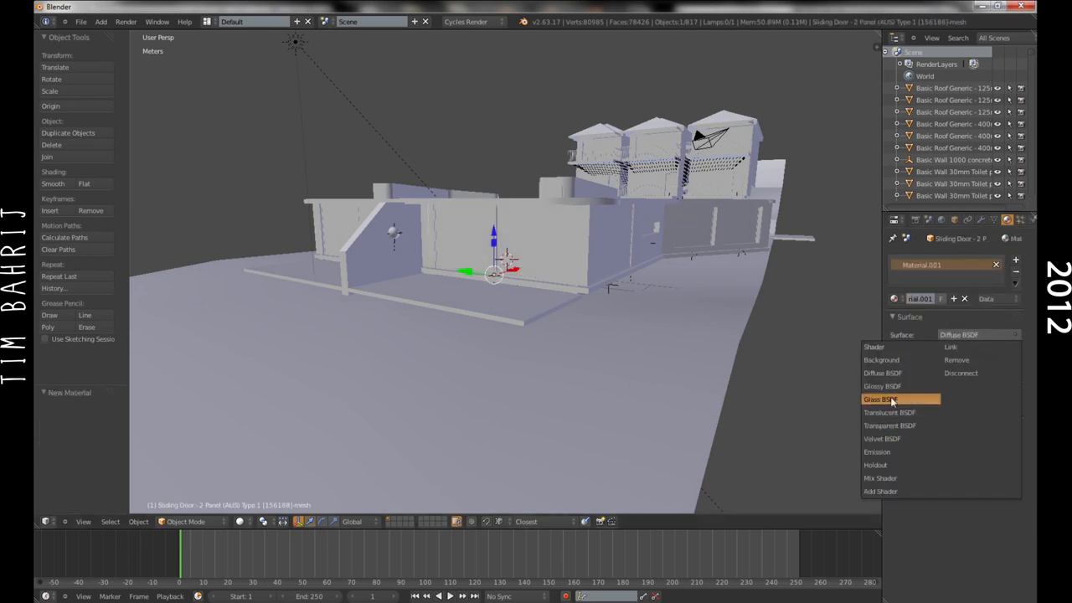
{"action": "left_click", "coordinate": [881, 399]}
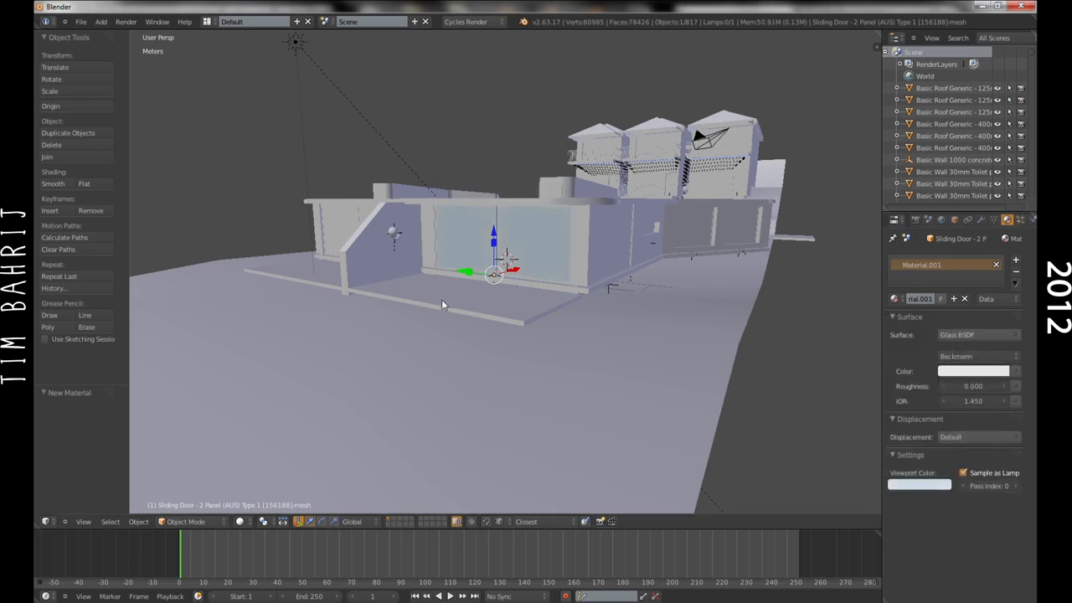
{"action": "left_click", "coordinate": [235, 522]}
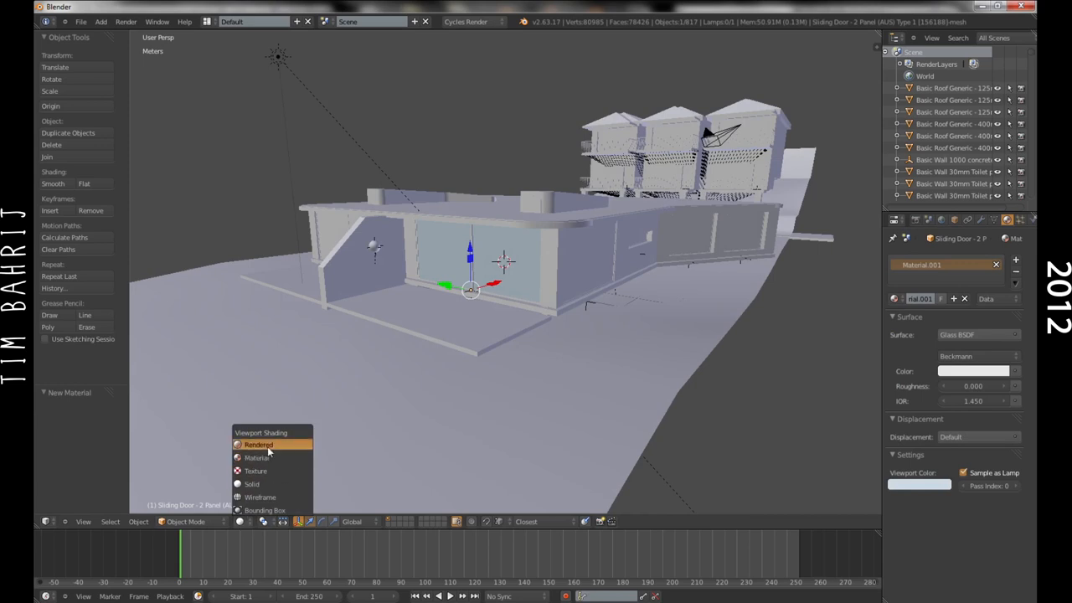
{"action": "left_click", "coordinate": [257, 444]}
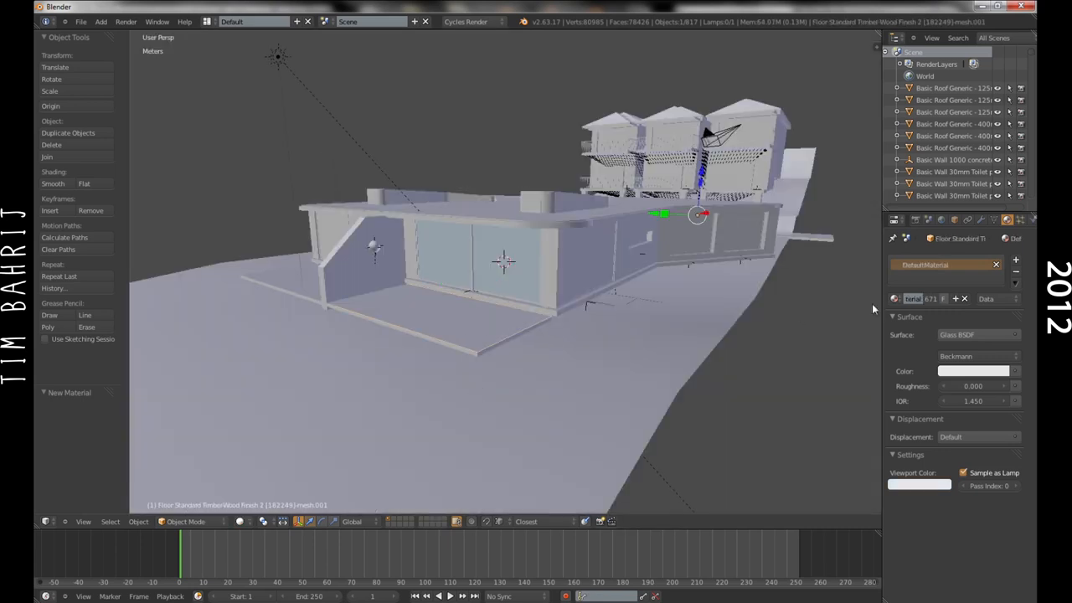
Change the floor's DefaultMaterial surface shader from Glass to Diffuse BSDF
{"action": "left_click", "coordinate": [976, 335]}
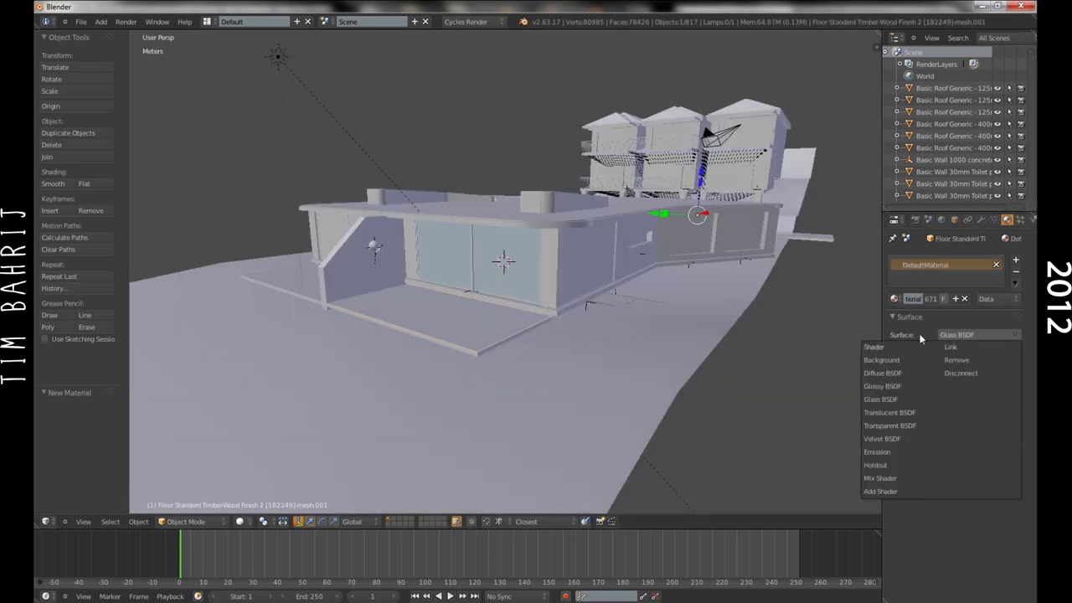
{"action": "left_click", "coordinate": [881, 360]}
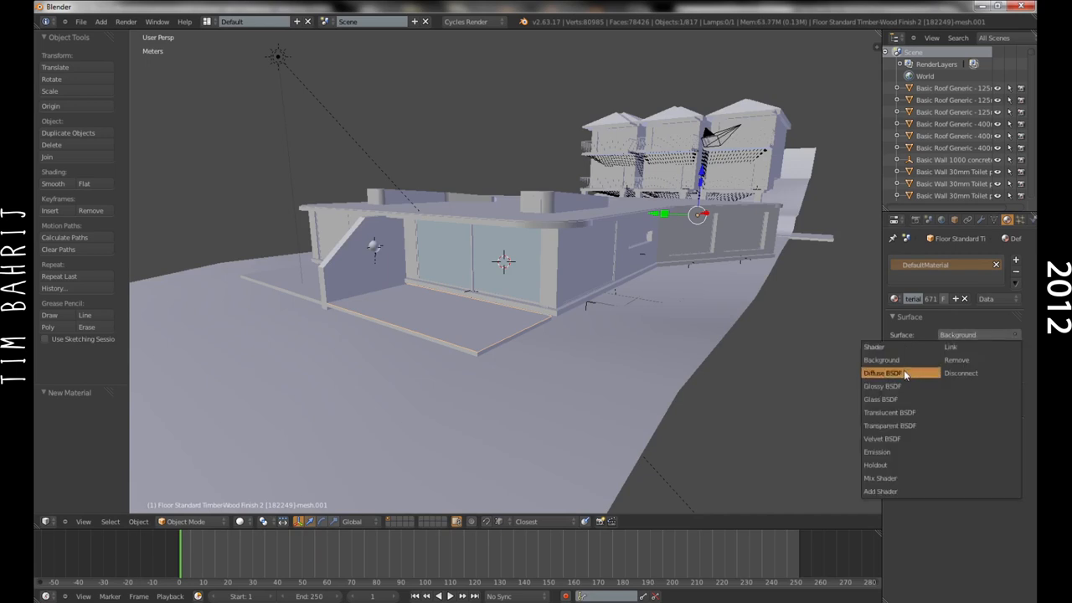